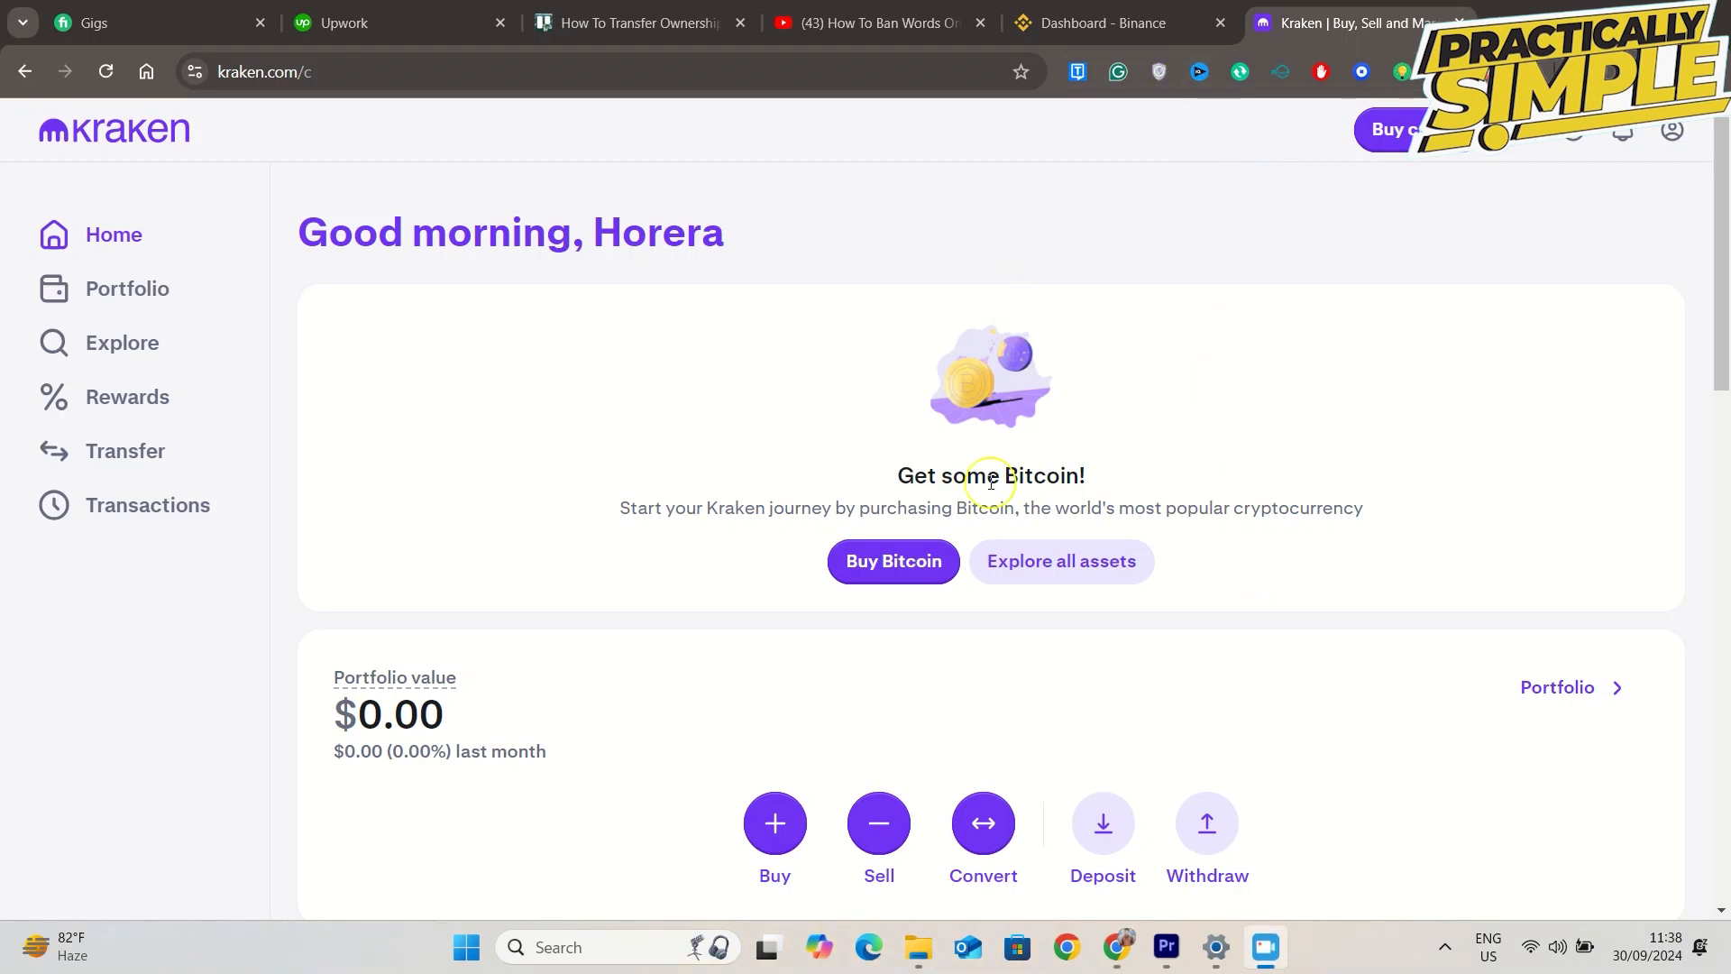
{"action": "mouse_move", "coordinate": [988, 168]}
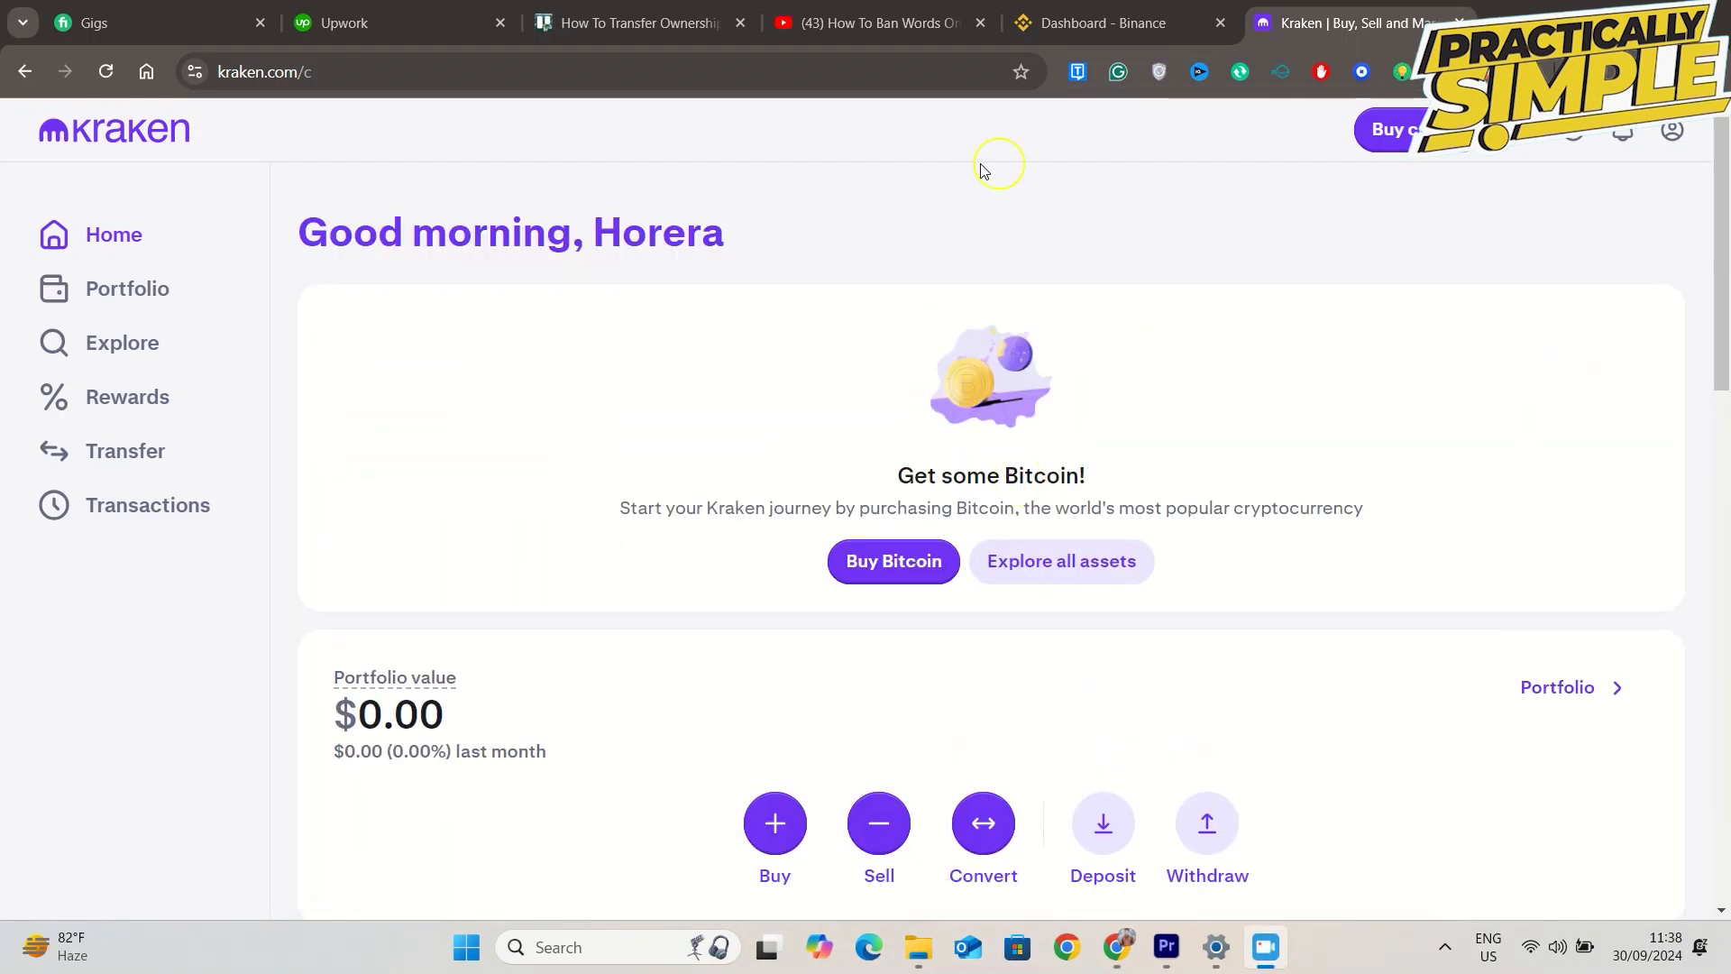
- Switch the browser from the Kraken home page to the Binance dashboard tab
{"action": "left_click", "coordinate": [1102, 24]}
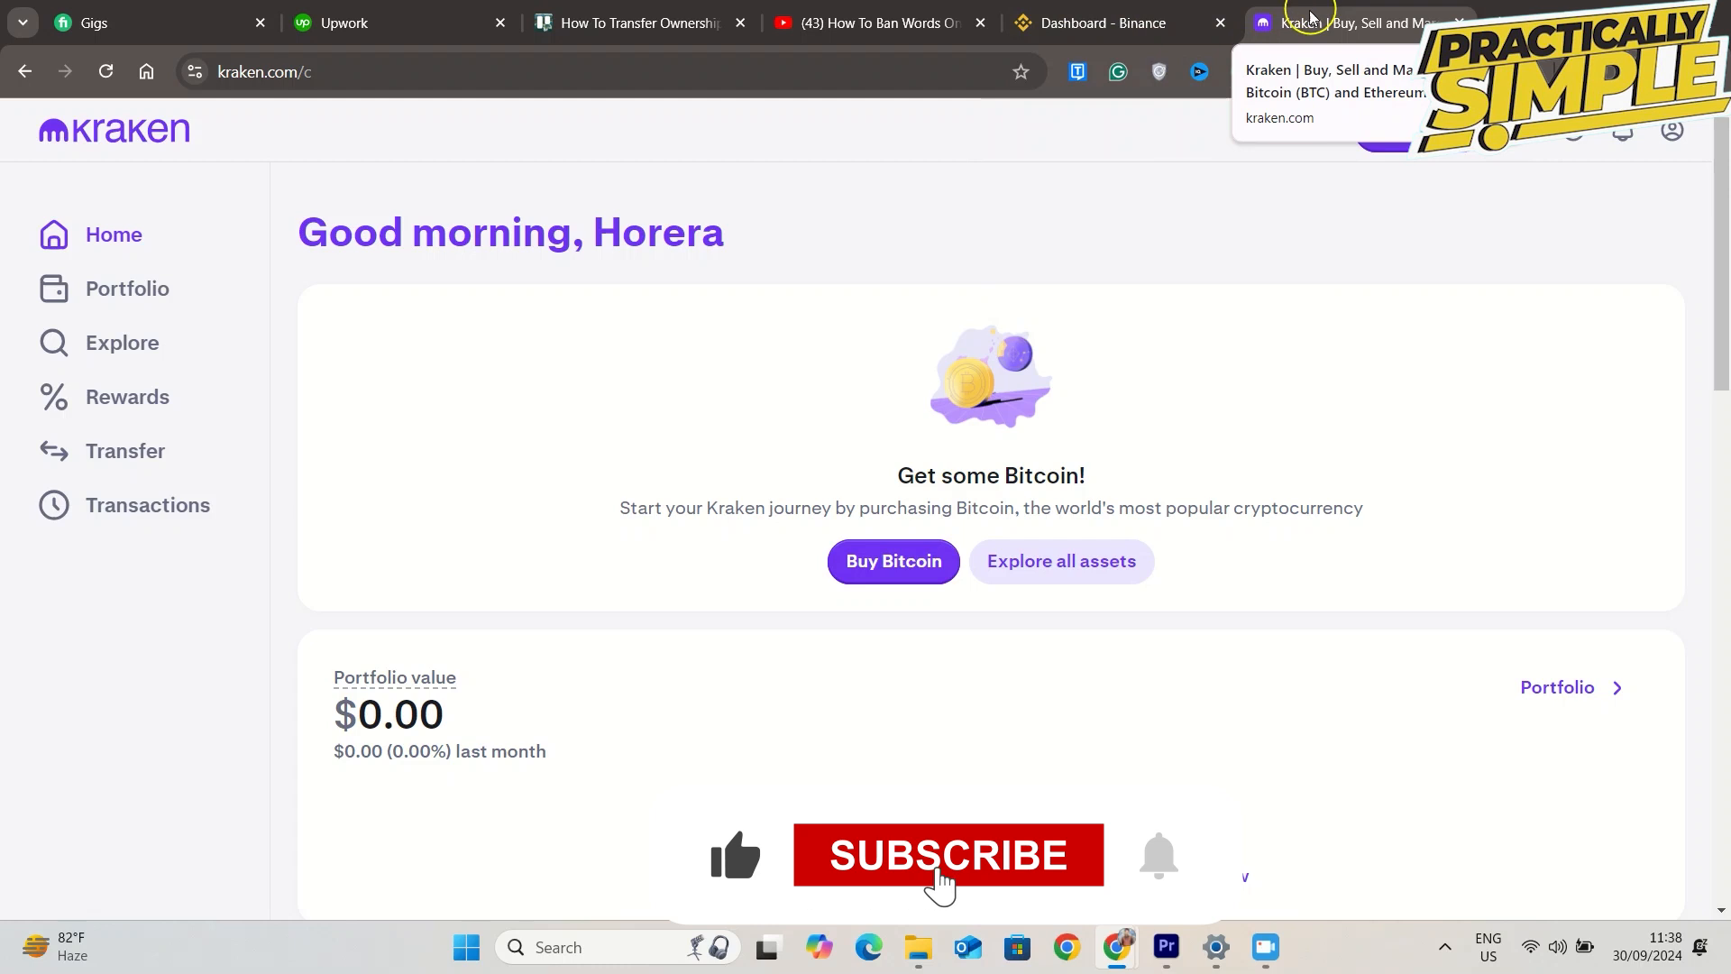
{"action": "left_click", "coordinate": [1104, 23]}
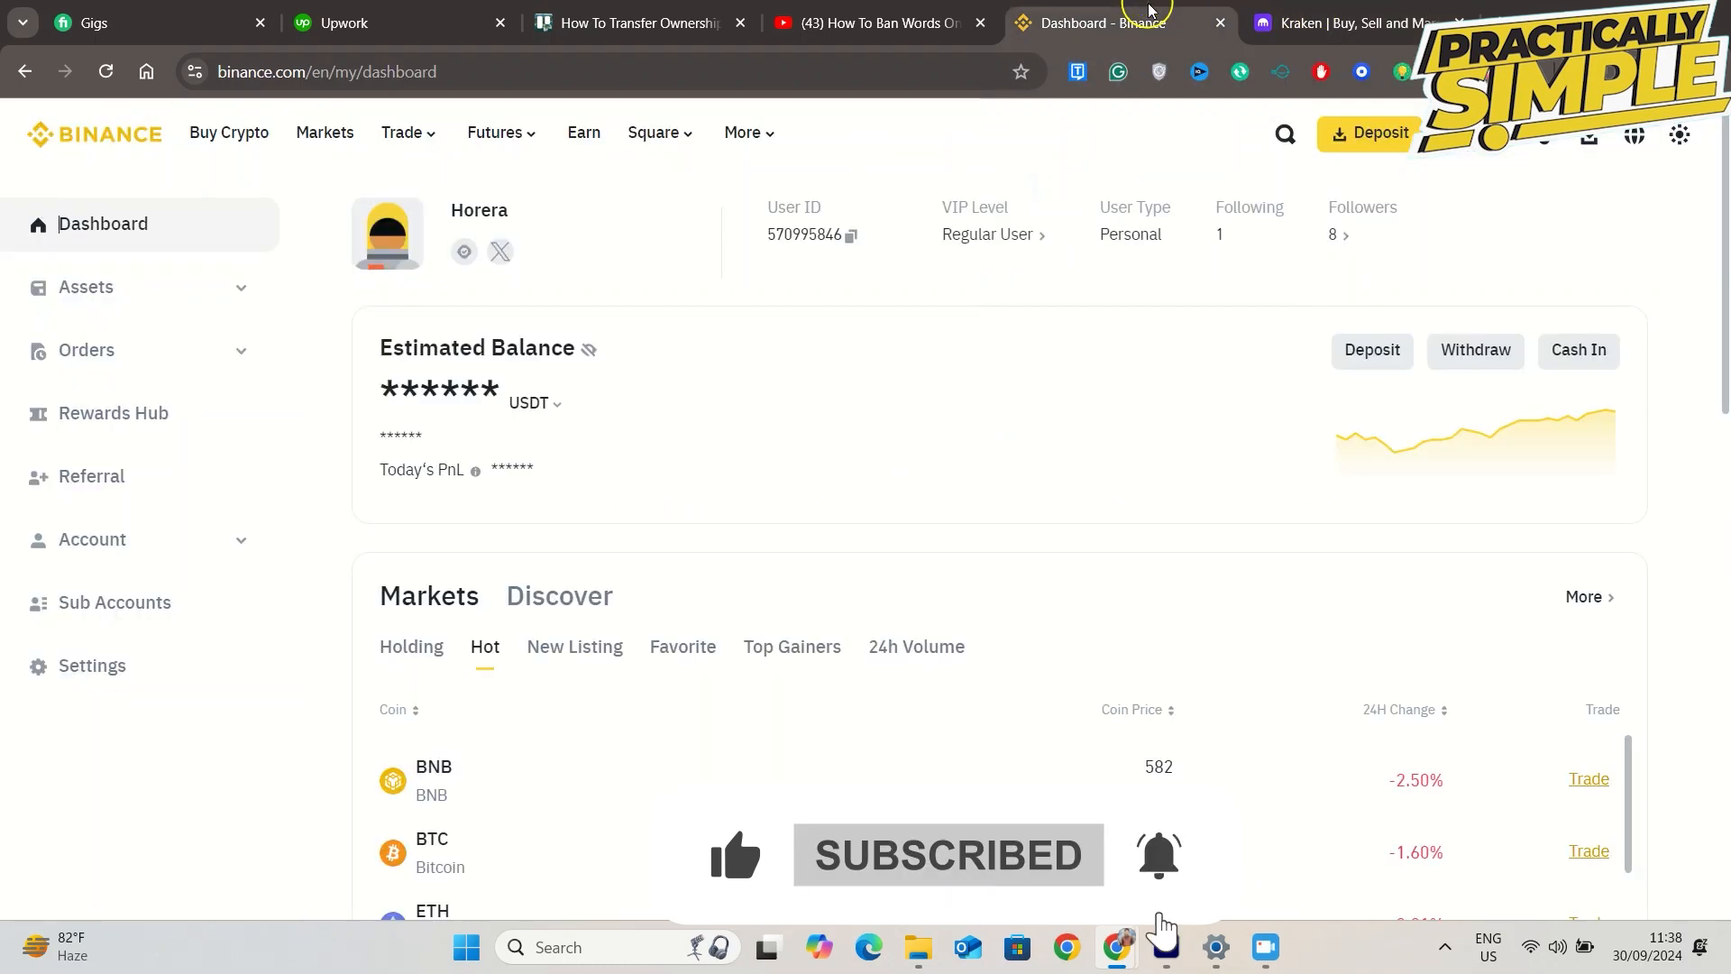
- Go through Wallet Overview and Spot balances to reach the Withdraw Crypto page
{"action": "left_click", "coordinate": [1587, 135]}
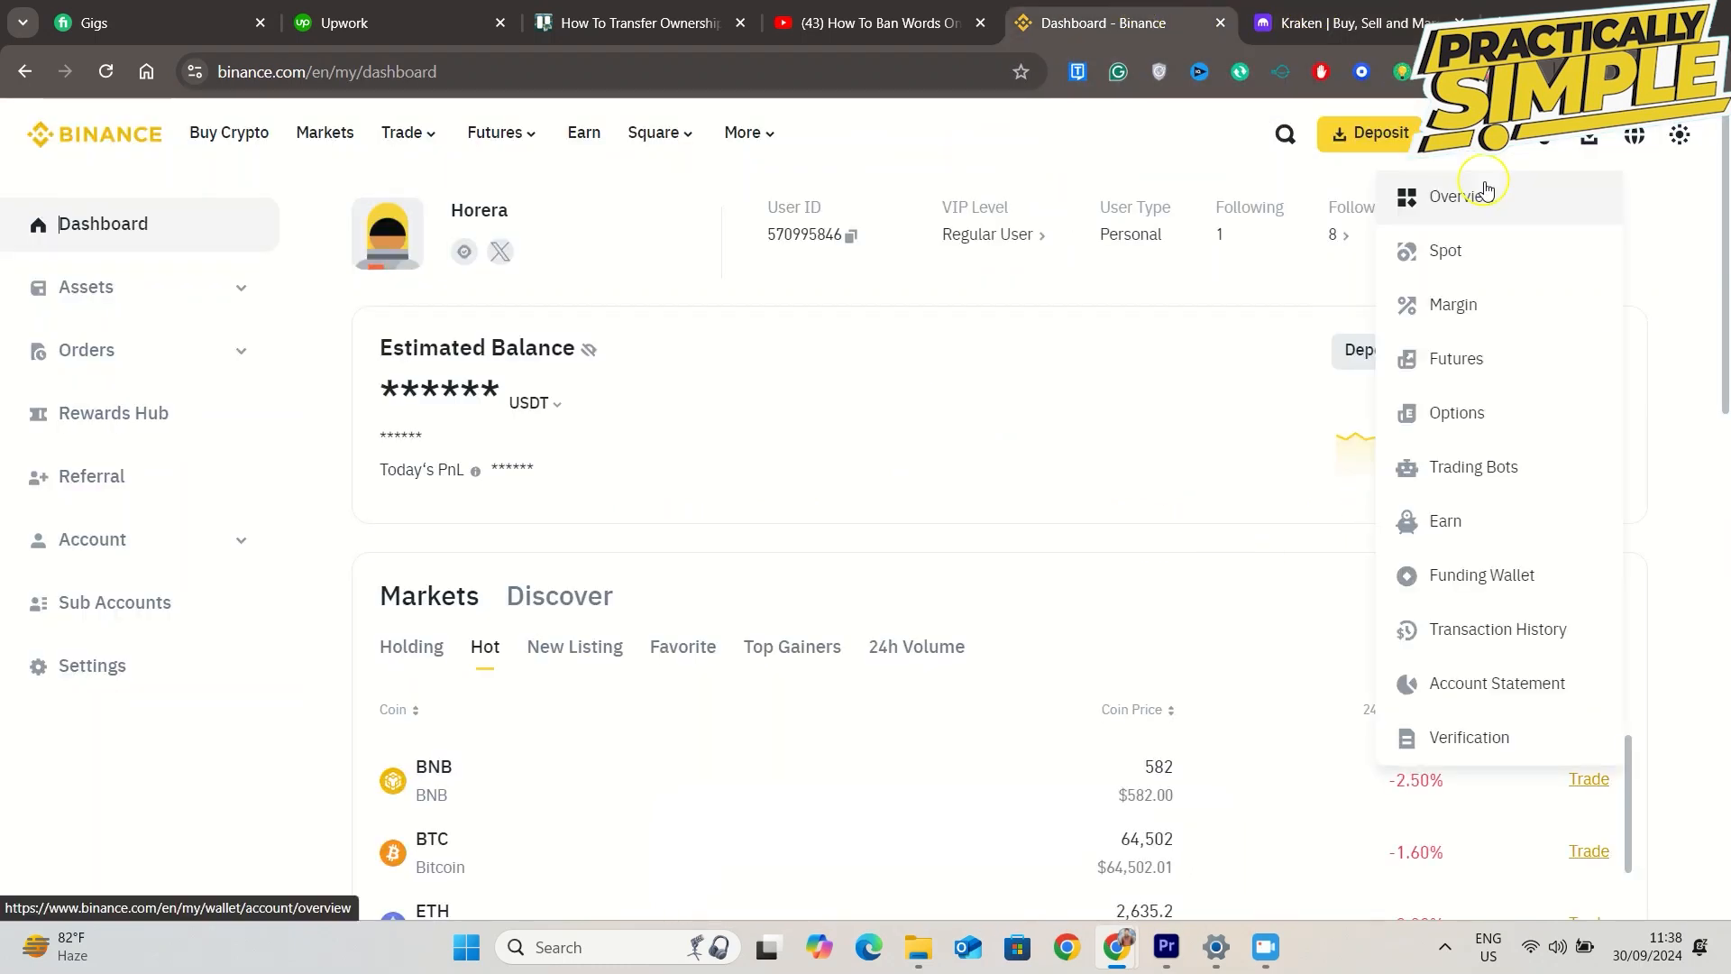
{"action": "left_click", "coordinate": [1459, 196]}
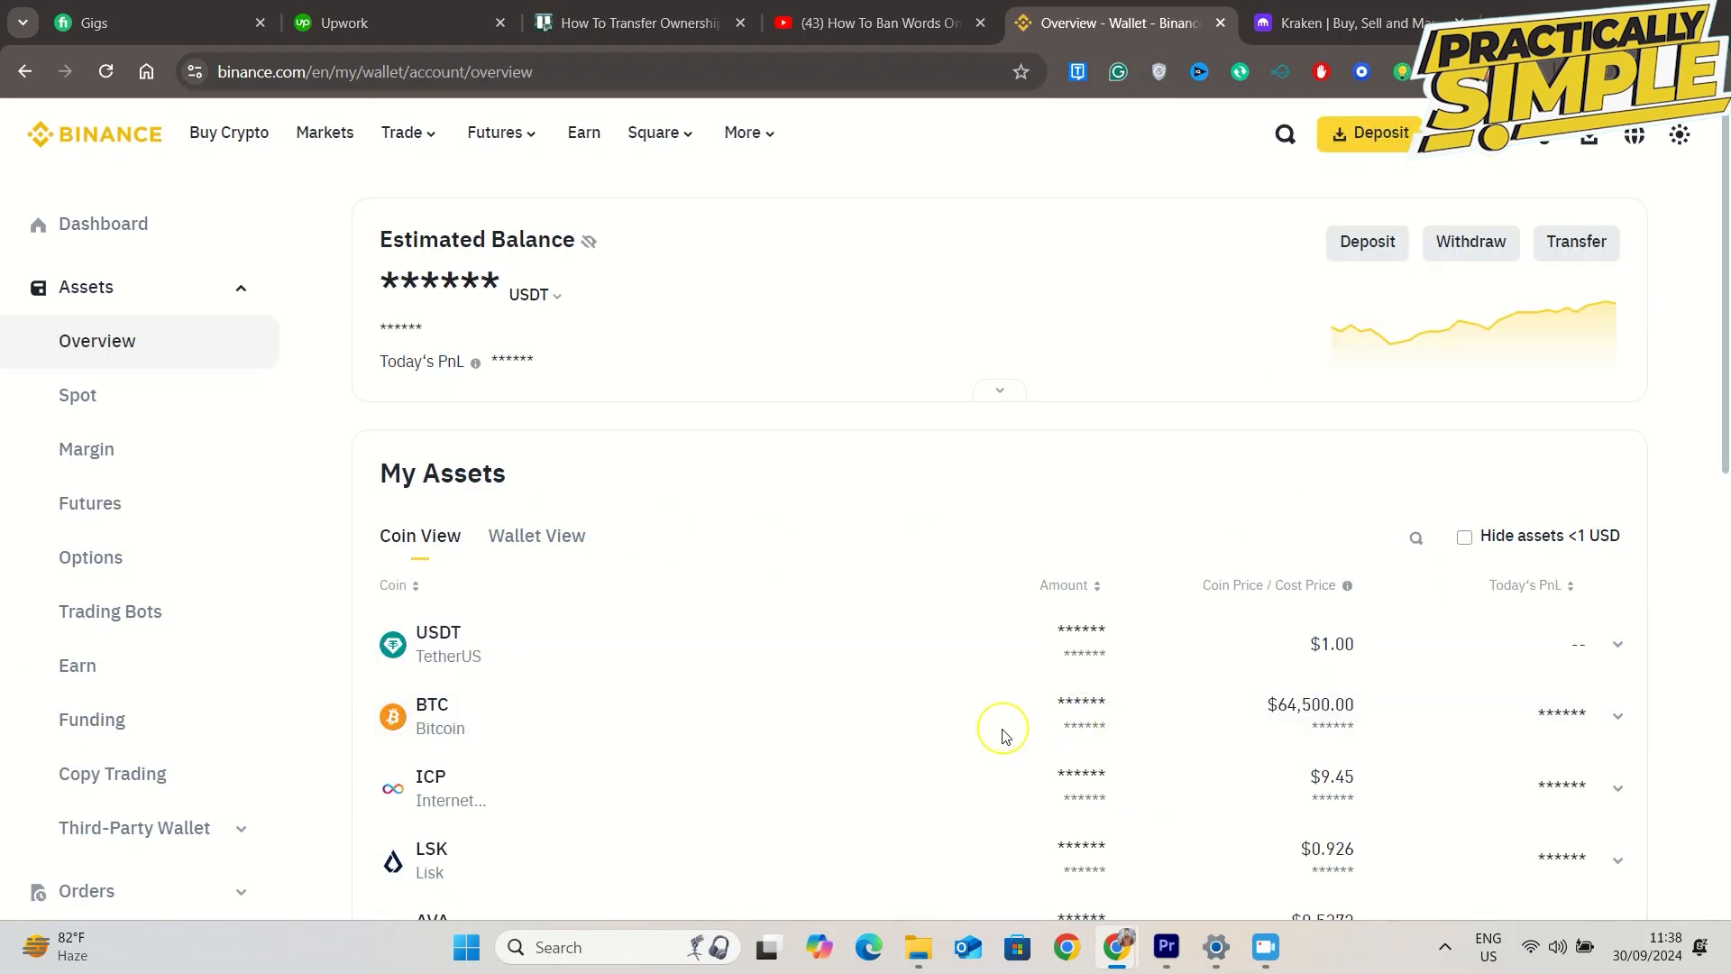
{"action": "left_click", "coordinate": [77, 395]}
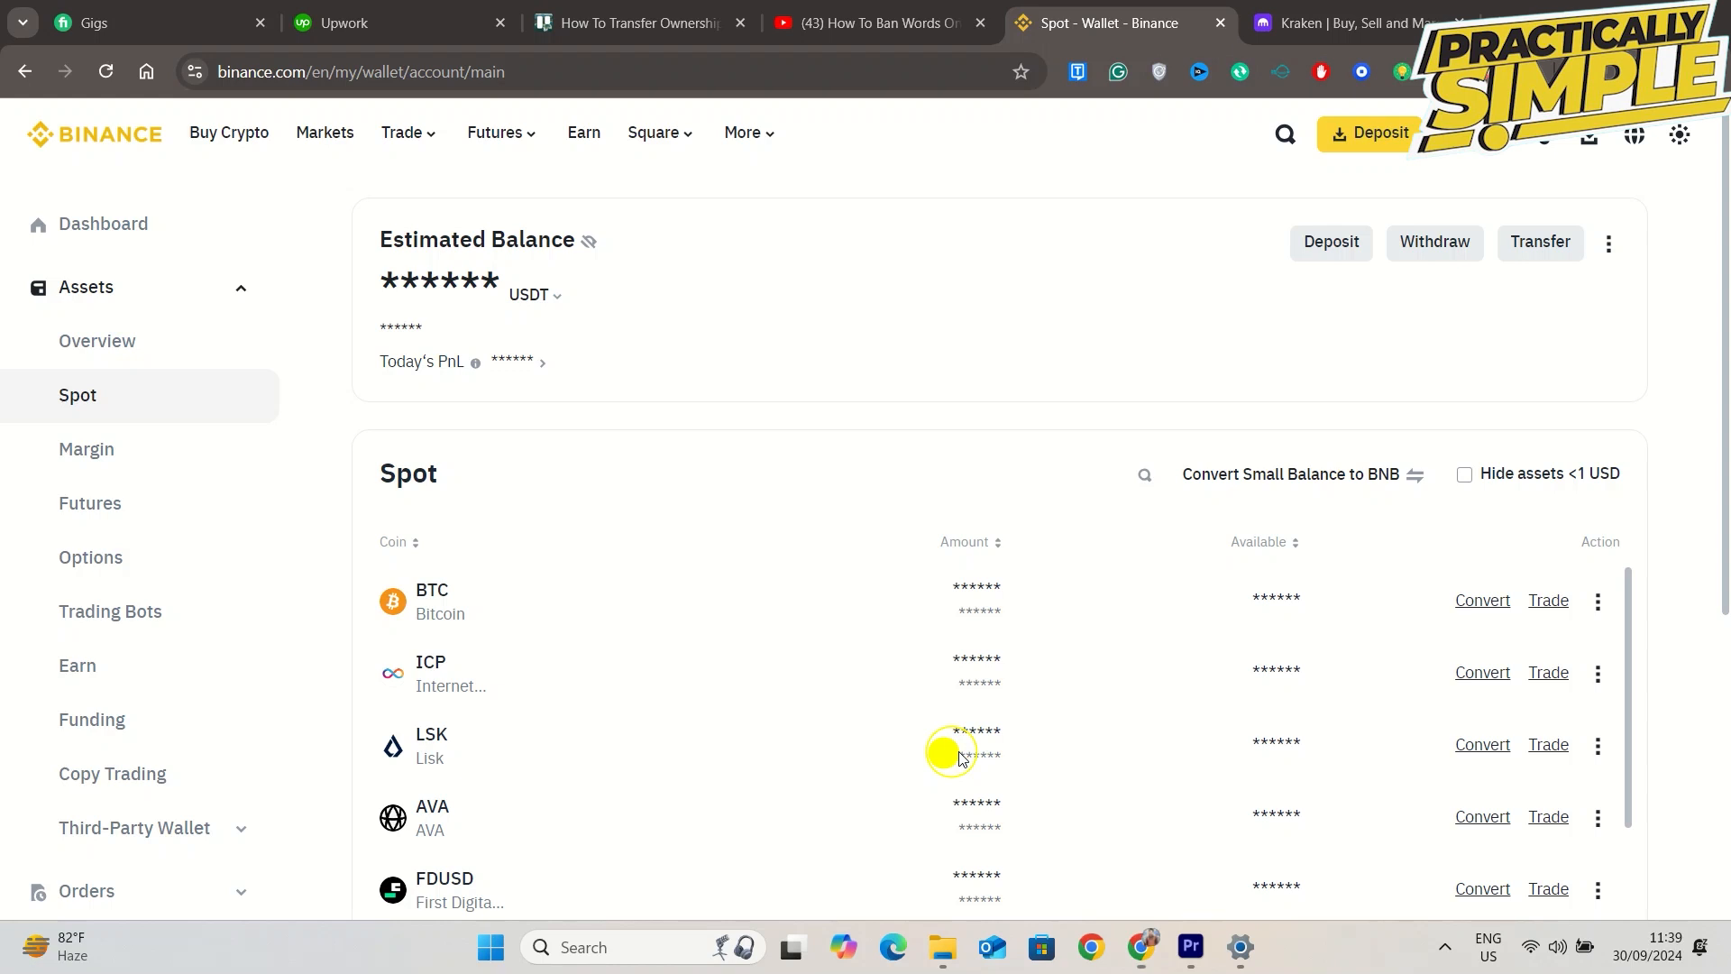
{"action": "mouse_move", "coordinate": [613, 627]}
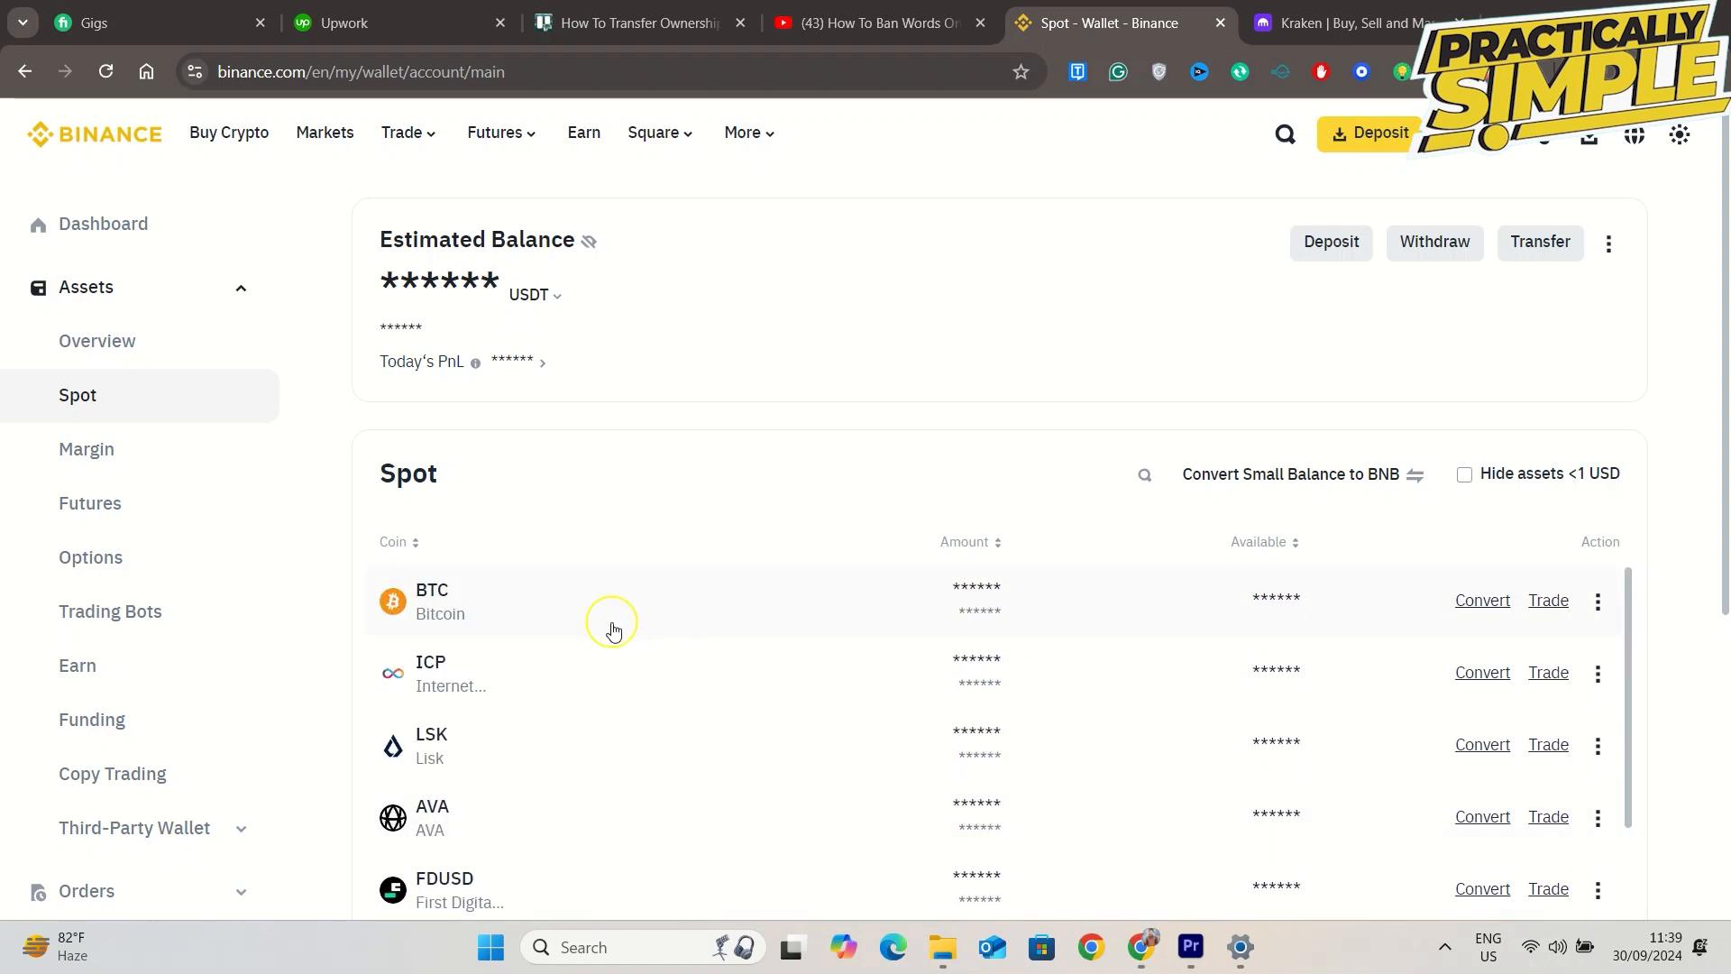
{"action": "mouse_move", "coordinate": [1533, 619]}
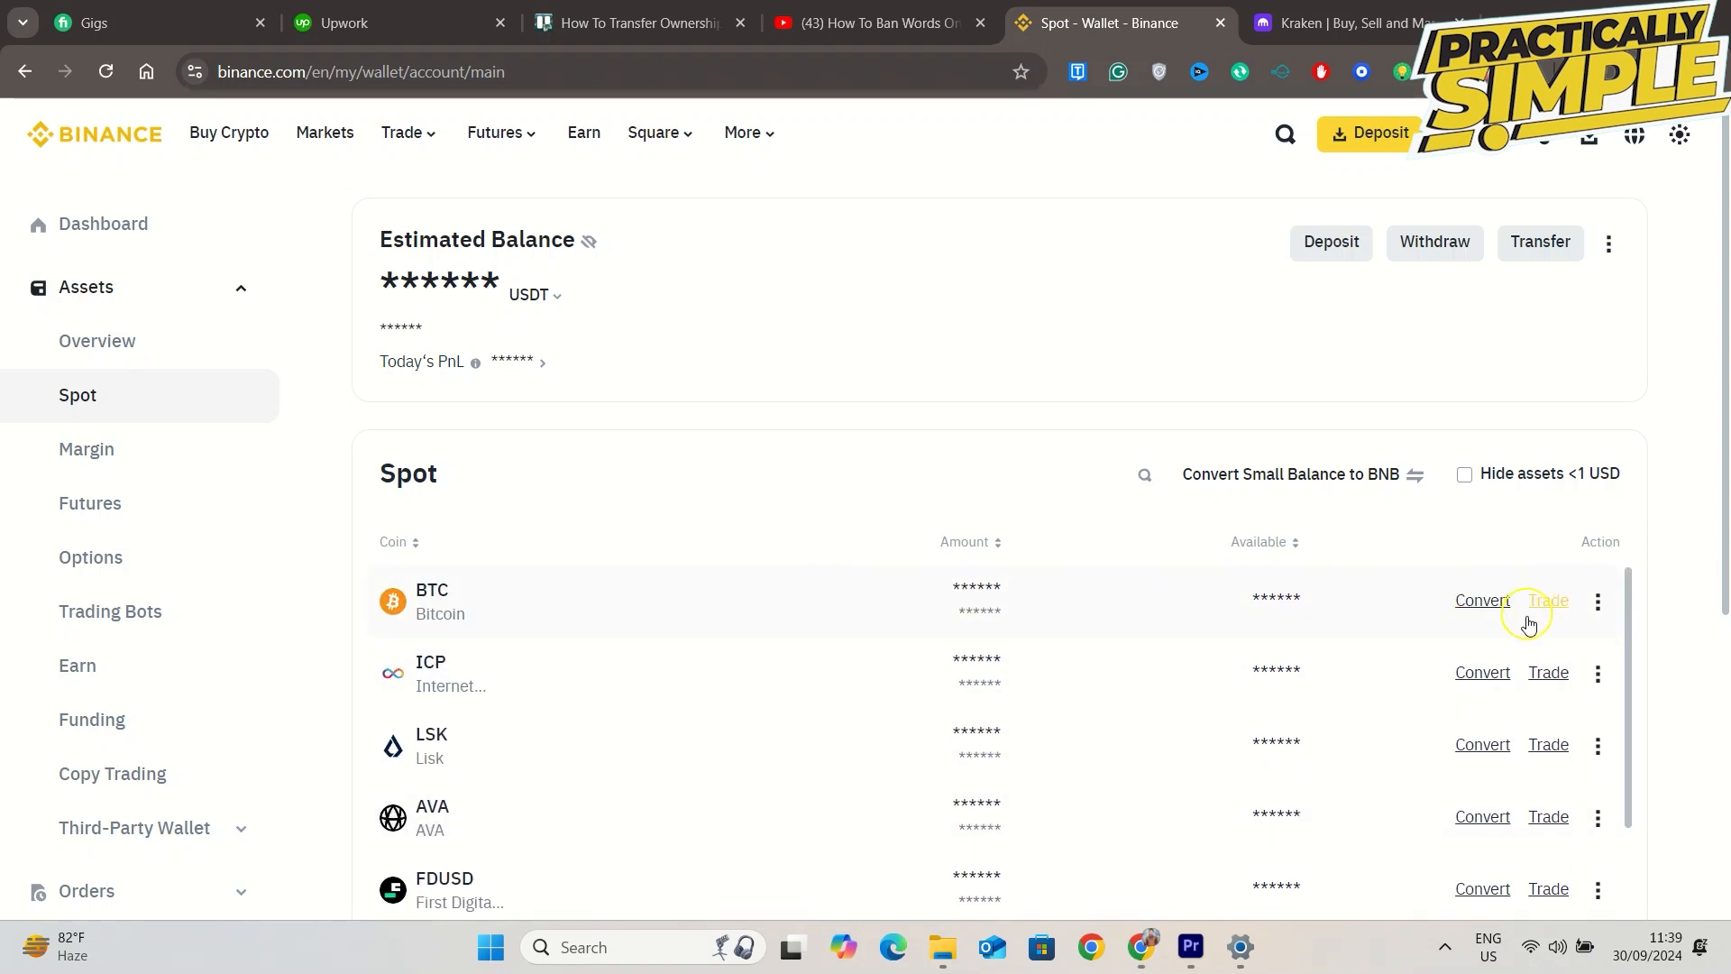
{"action": "left_click", "coordinate": [1435, 244]}
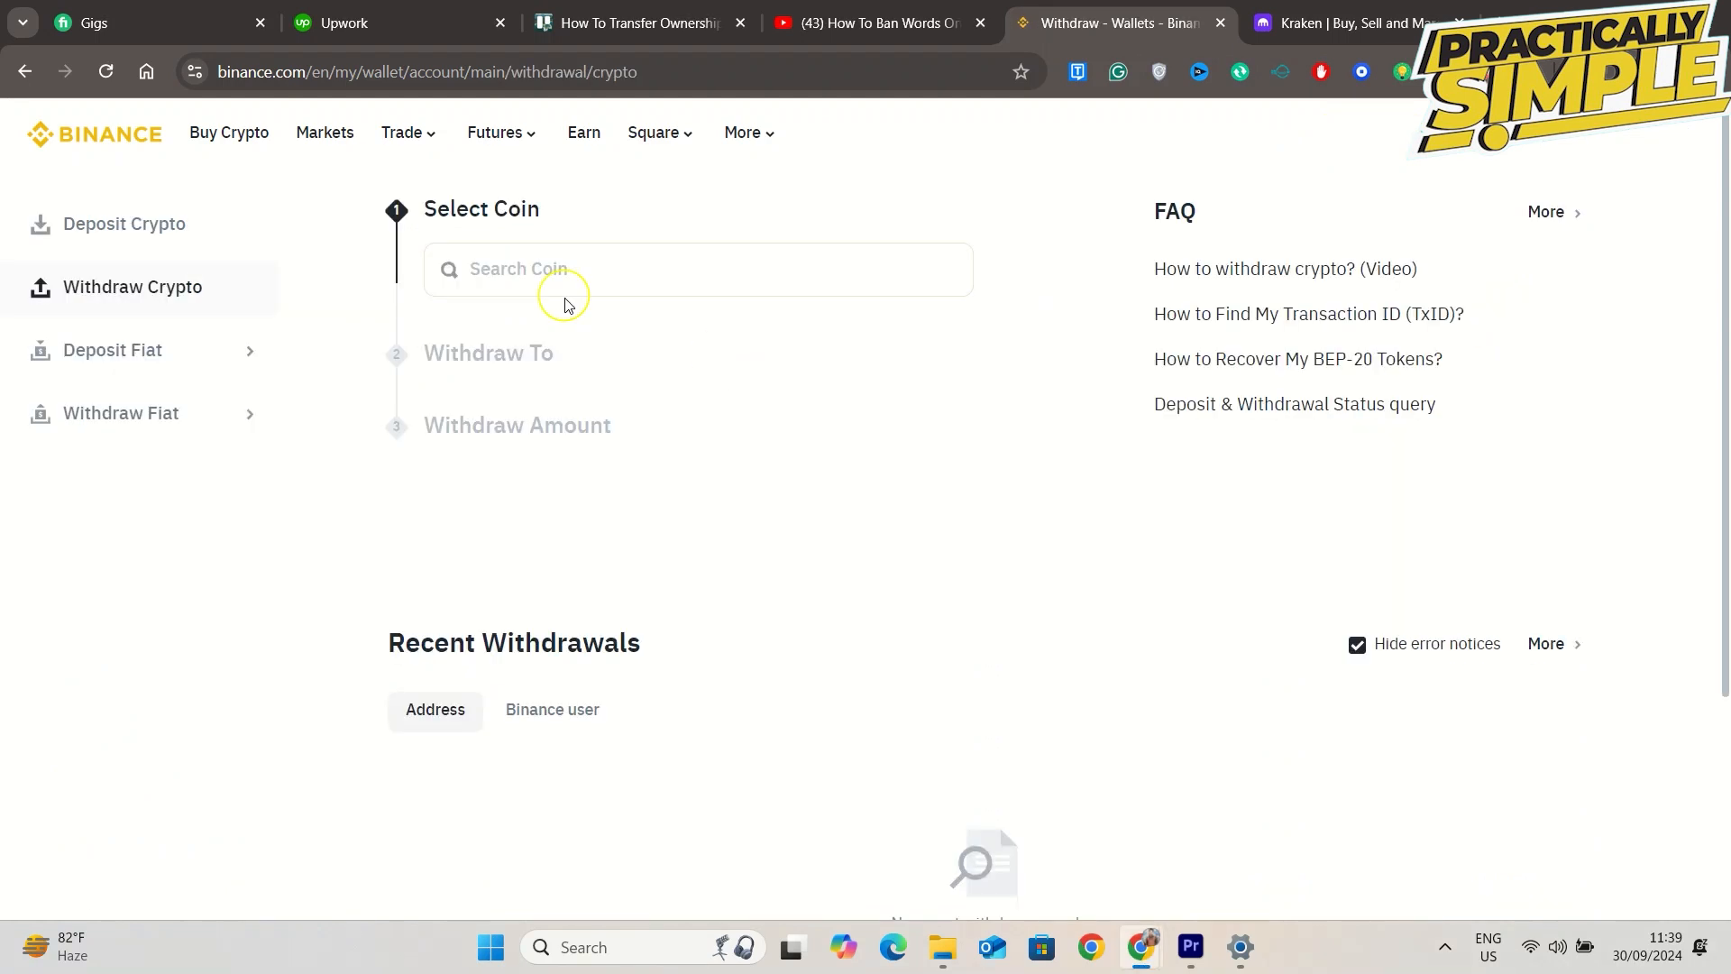
- Search the withdrawal coin list for 'btc', then switch back to Kraken
{"action": "type", "text": "btc"}
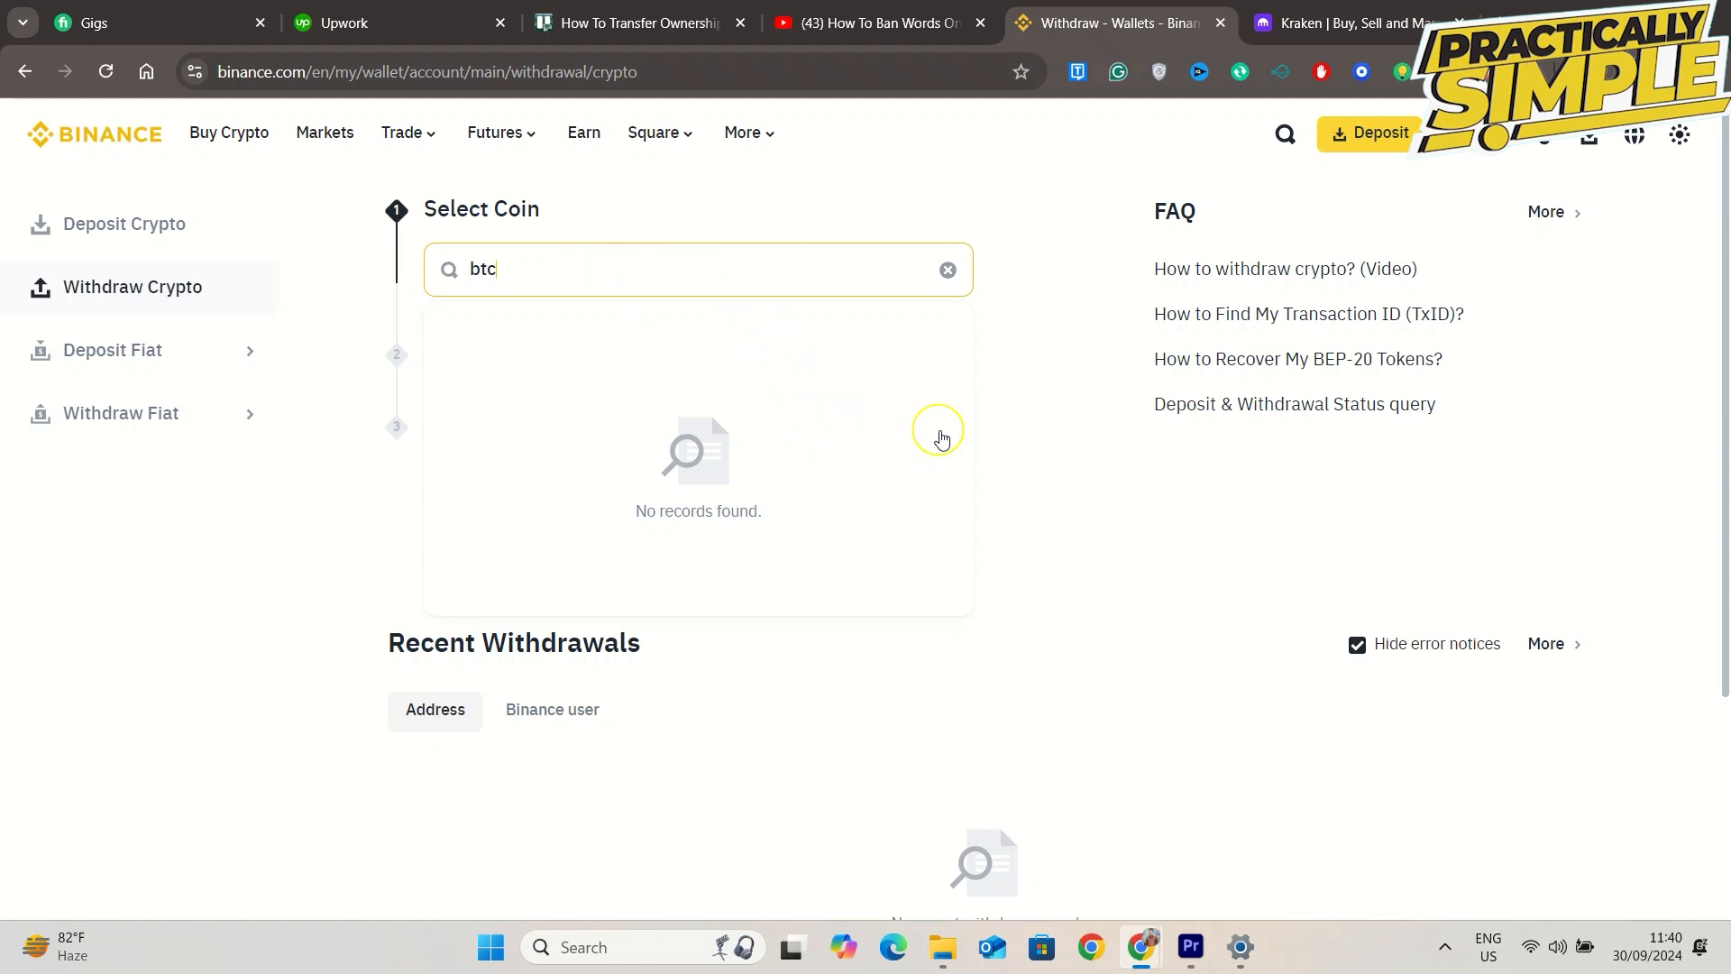
{"action": "left_click", "coordinate": [1331, 21]}
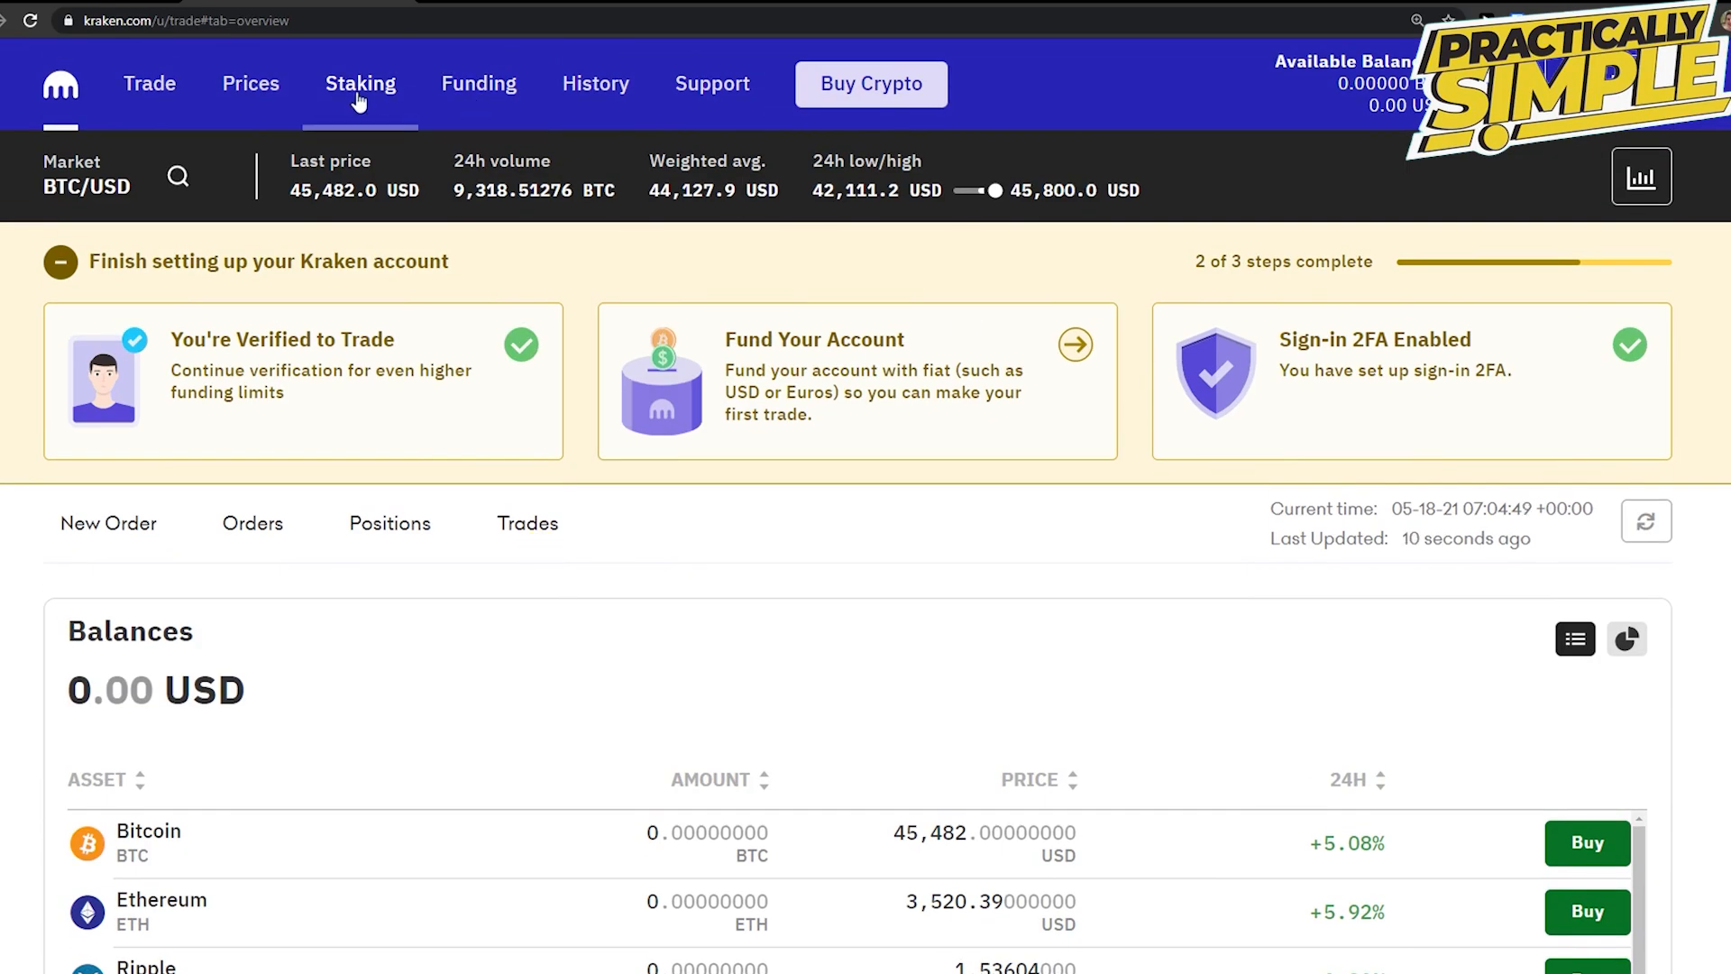
- In Kraken Funding, open the Bitcoin deposit page and request a new deposit address
{"action": "left_click", "coordinate": [480, 83]}
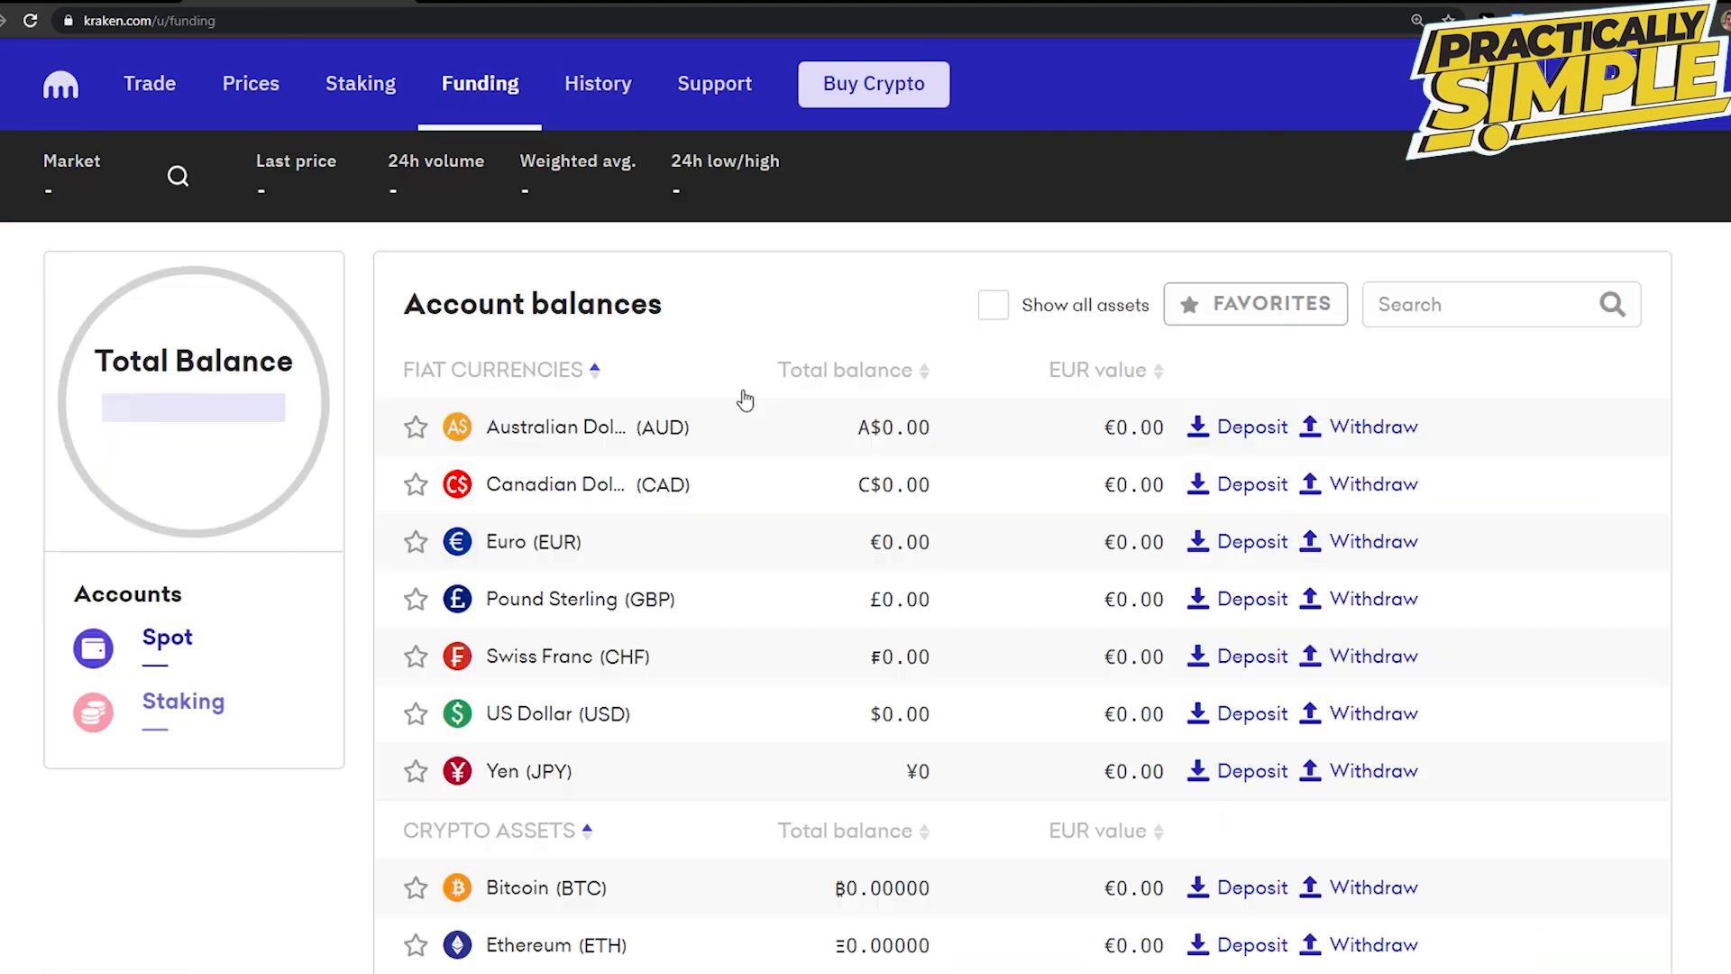
{"action": "scroll", "scroll_direction": "down", "scroll_amount": 3}
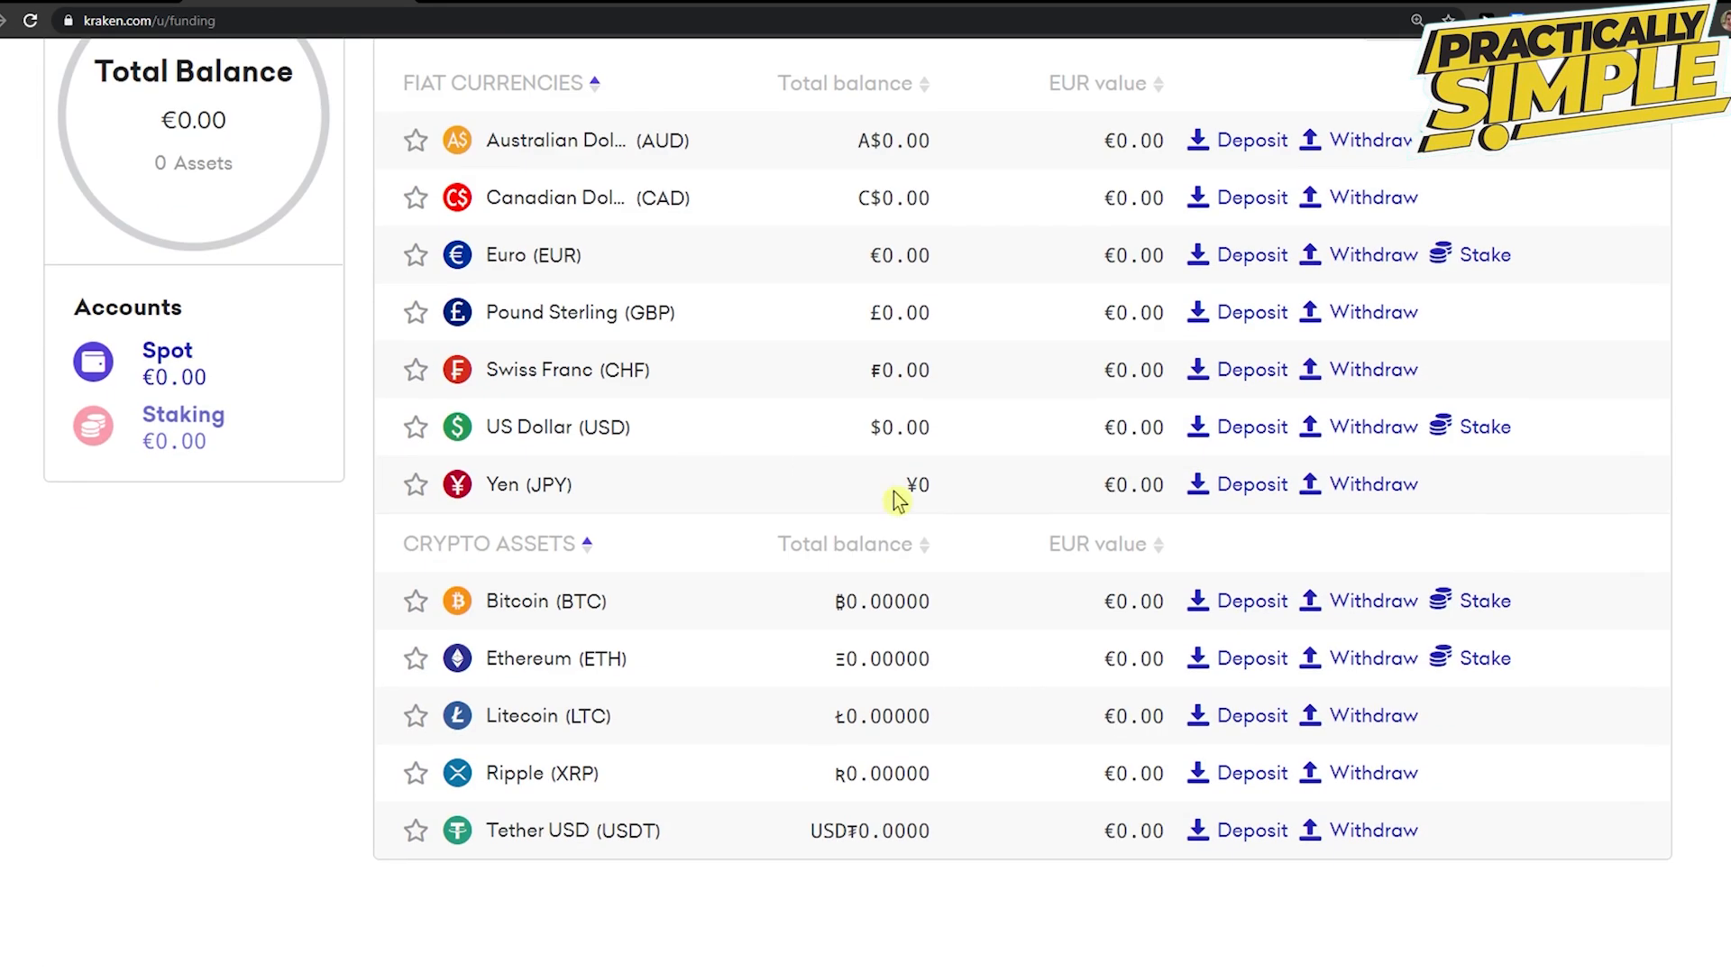
{"action": "mouse_move", "coordinate": [1224, 608]}
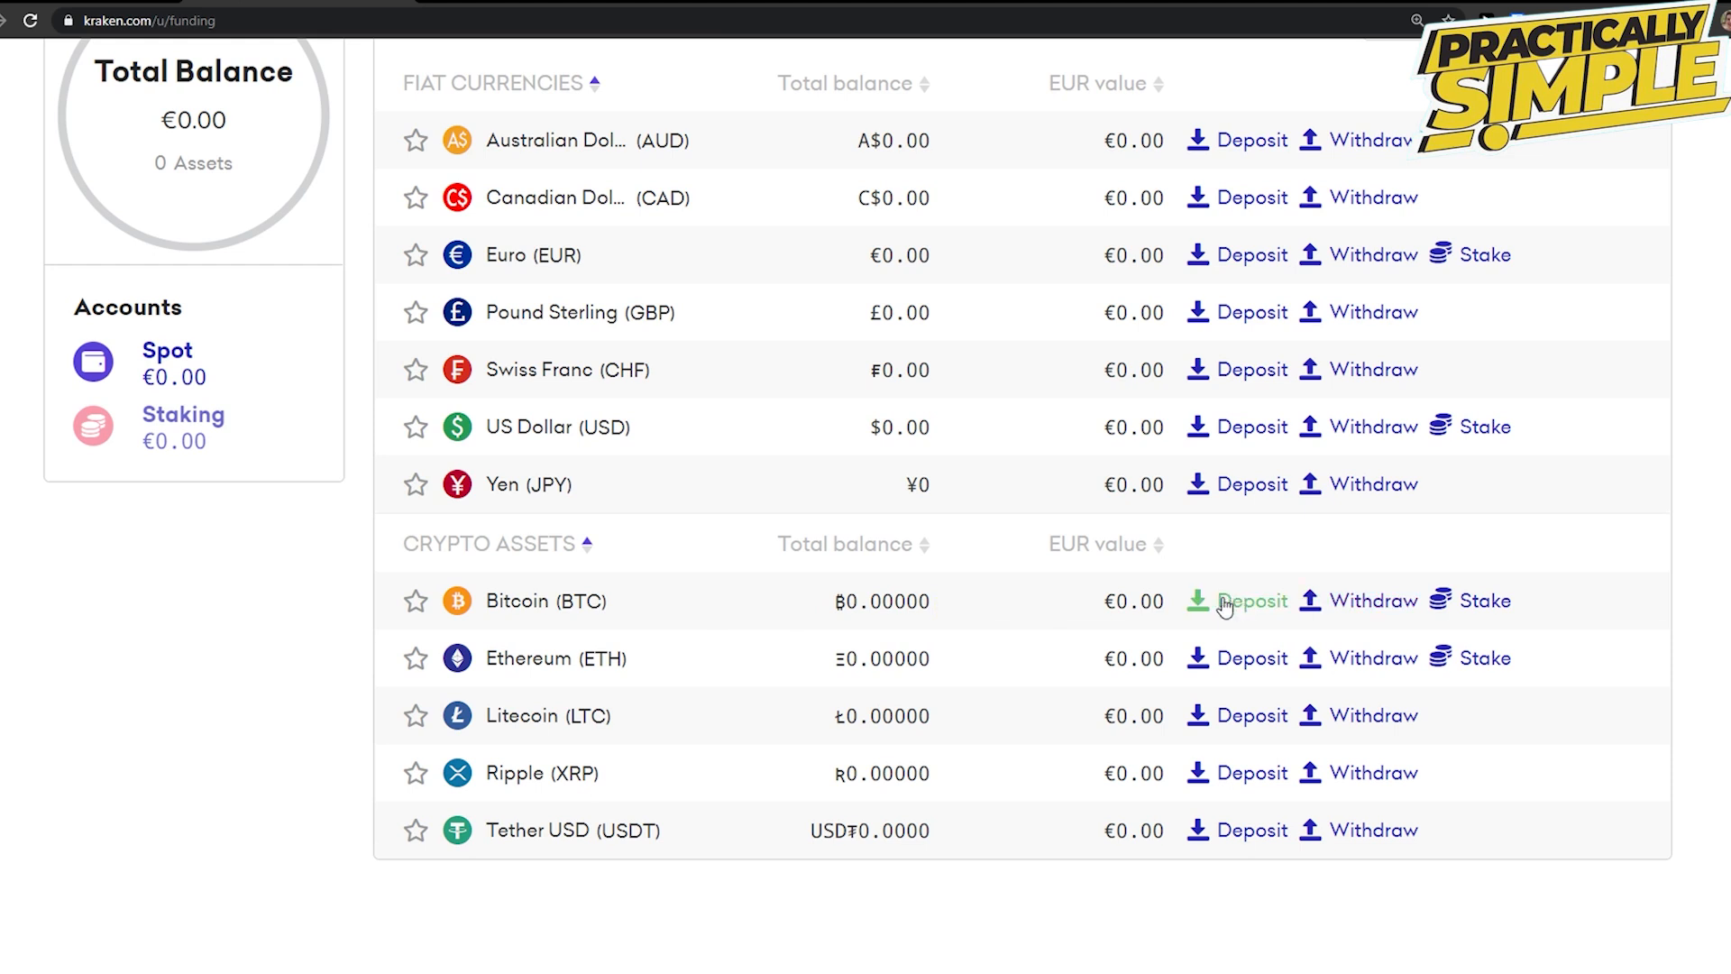
{"action": "left_click", "coordinate": [1254, 602]}
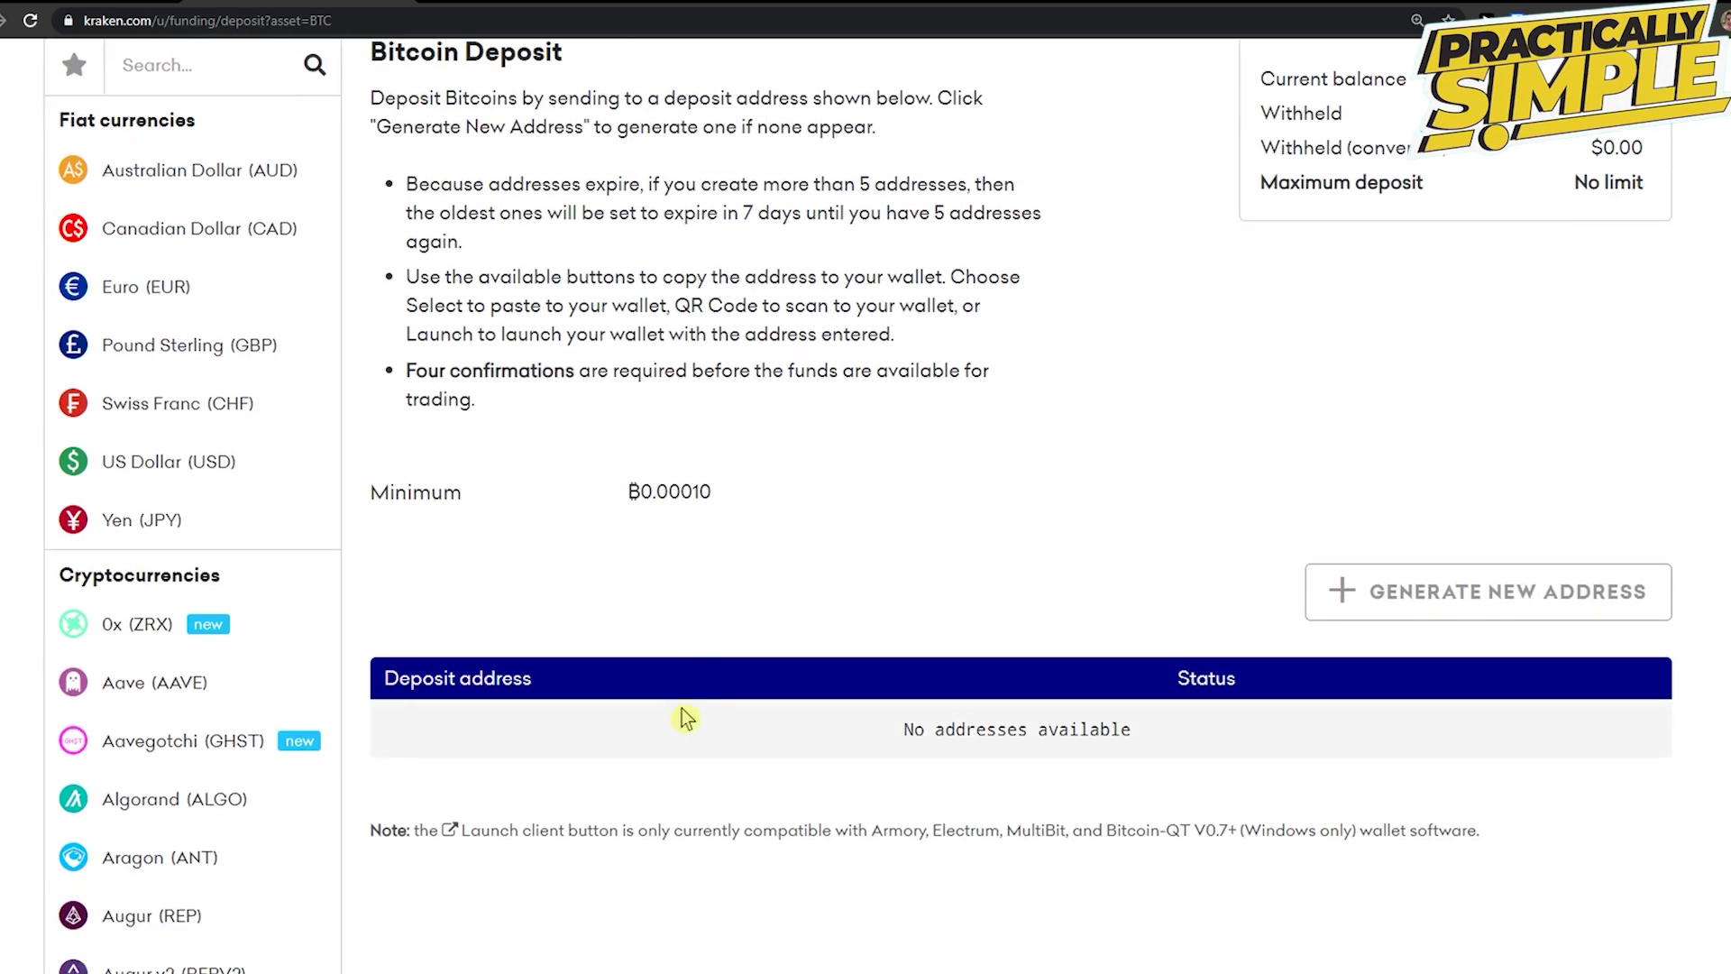
{"action": "left_click", "coordinate": [1490, 591]}
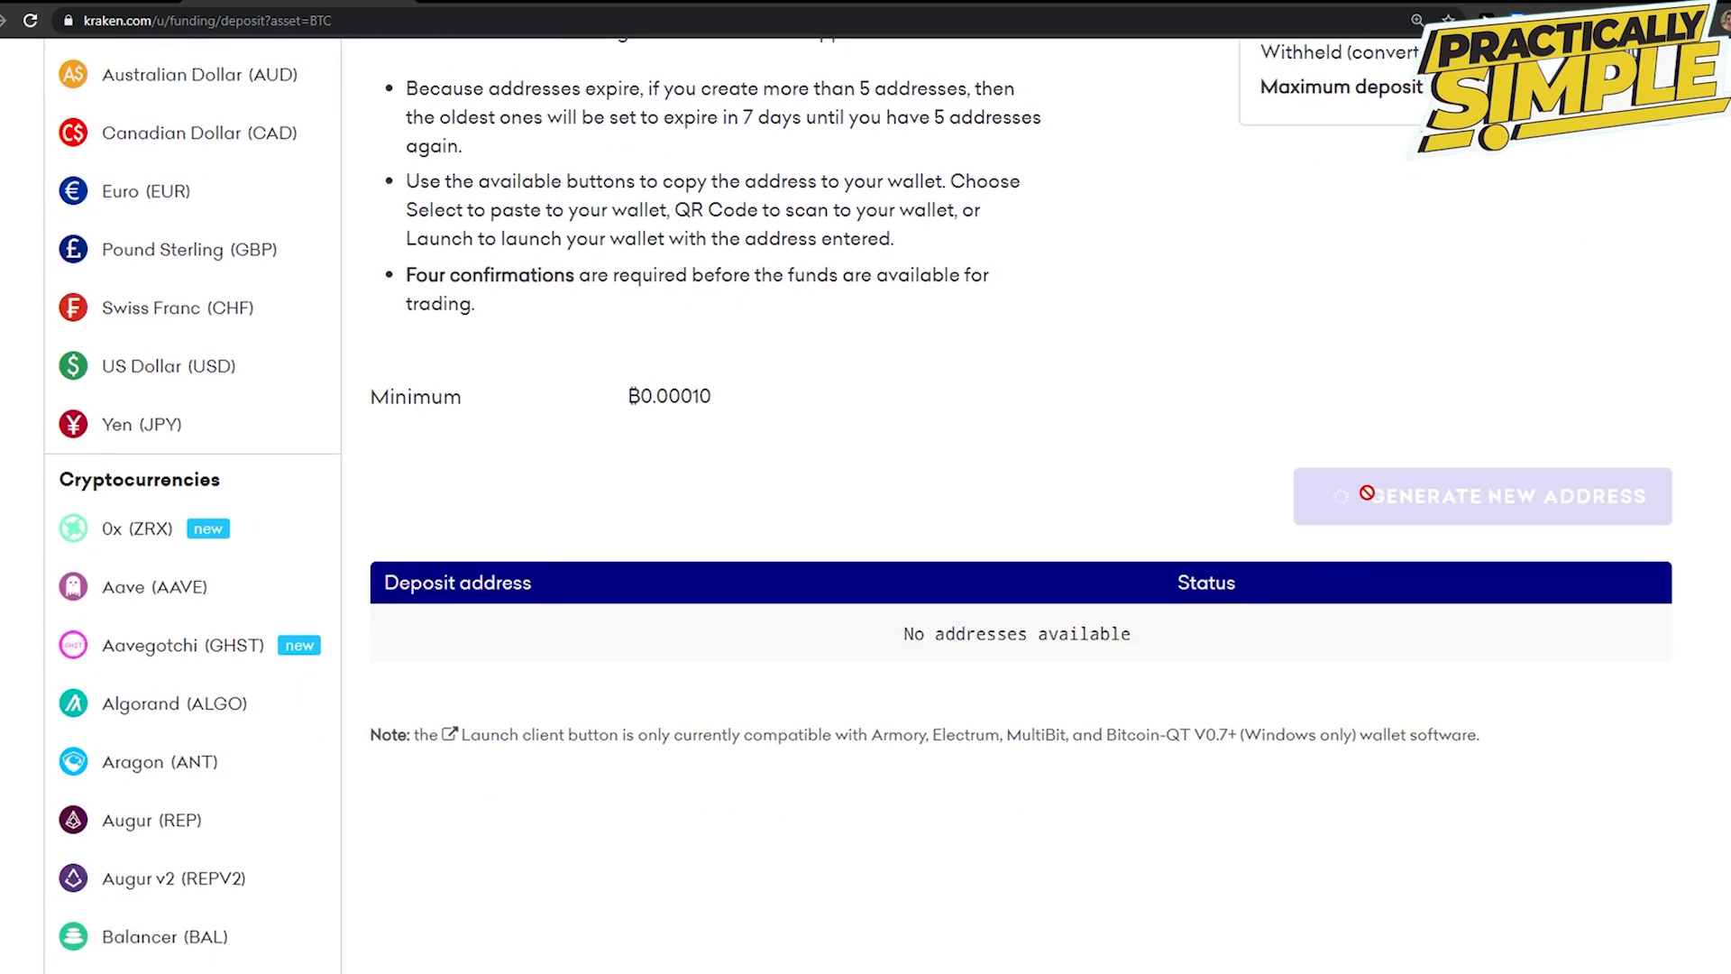
{"action": "left_click", "coordinate": [1486, 496]}
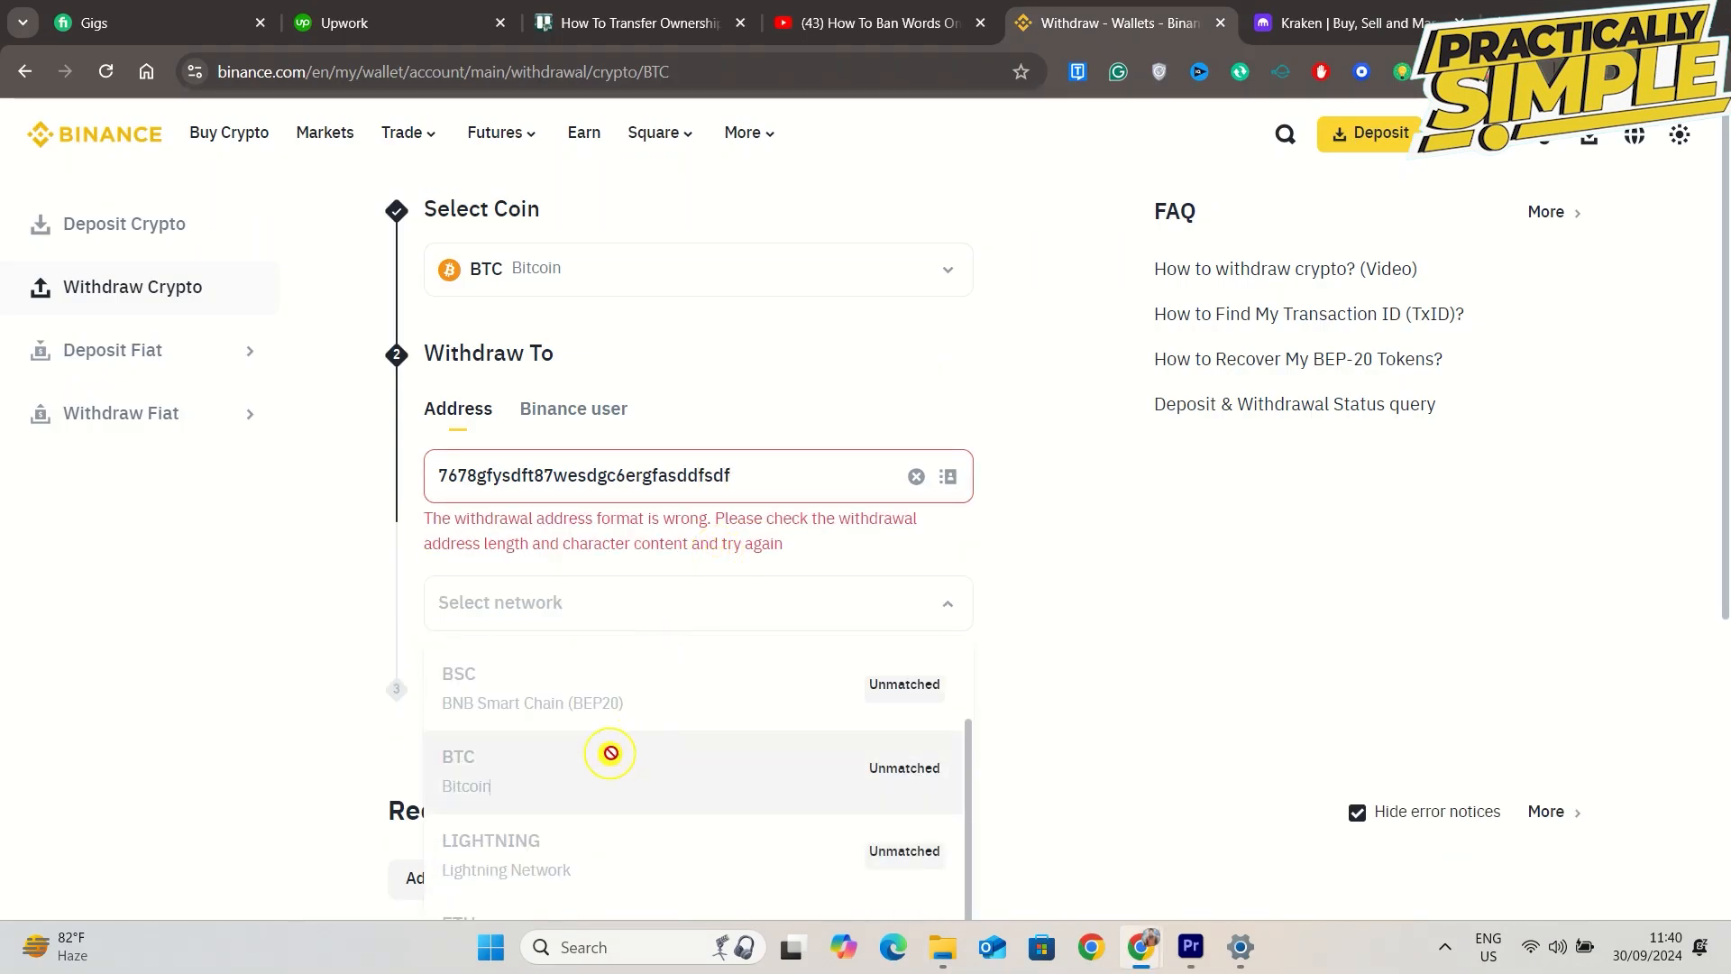
- Scroll down the Binance BTC withdrawal page to review network matches and recent withdrawals
{"action": "scroll", "scroll_direction": "down", "scroll_amount": 3}
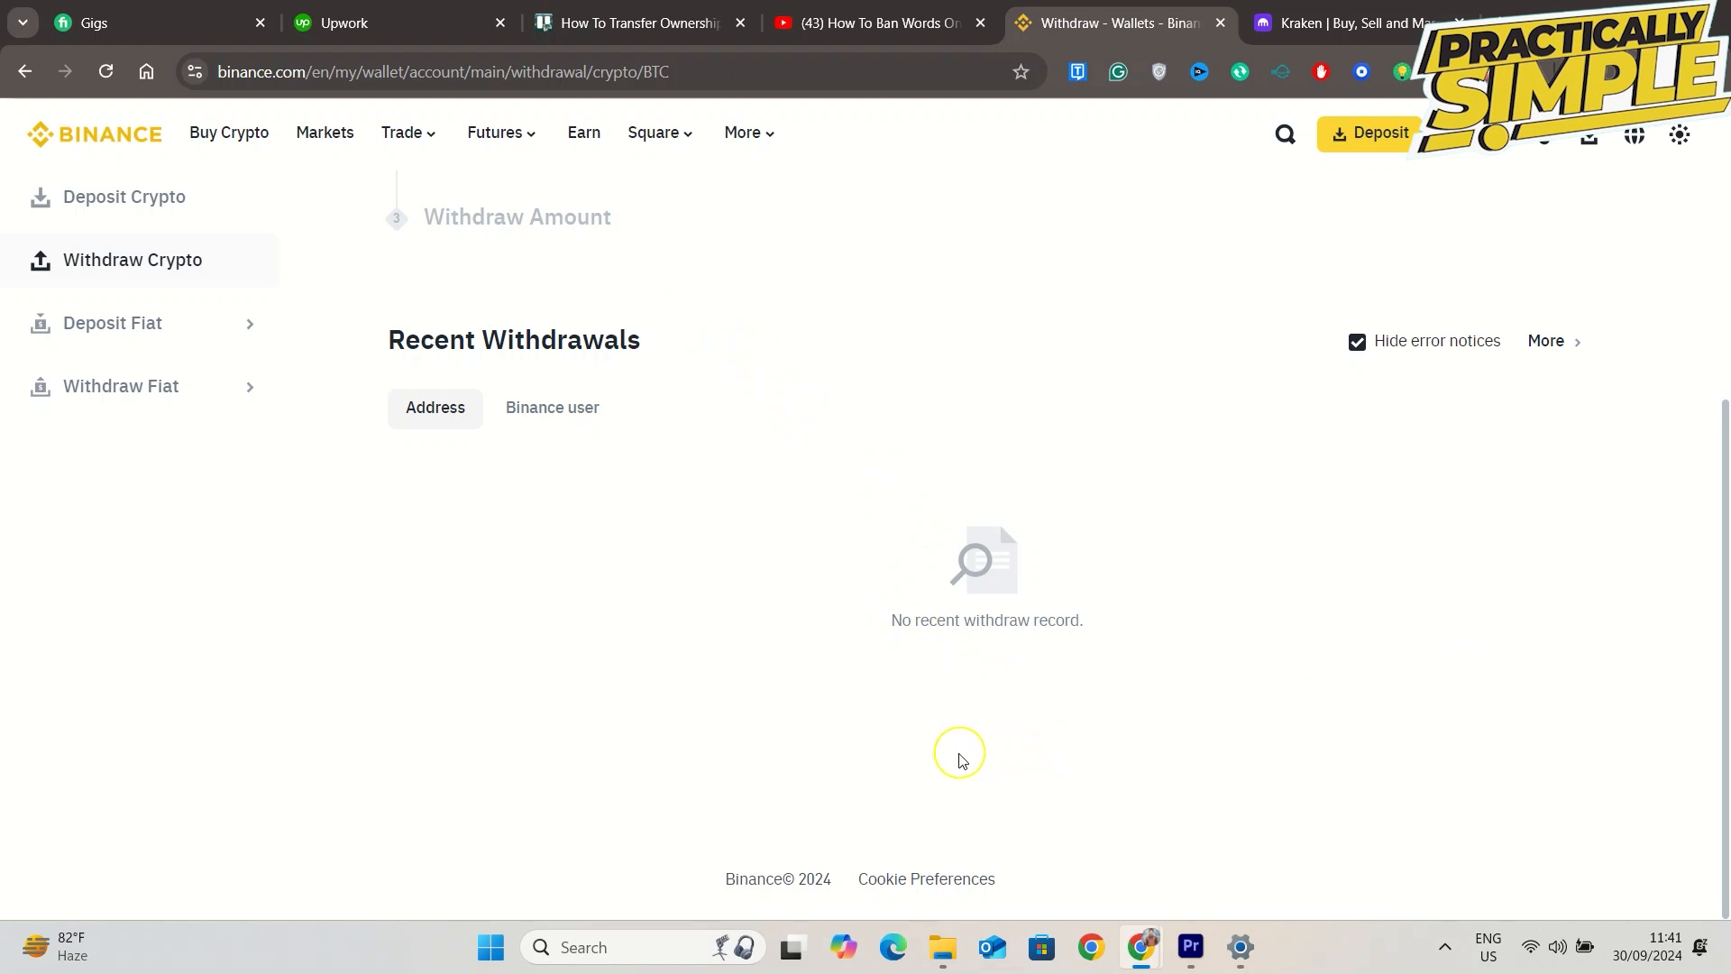
{"action": "mouse_move", "coordinate": [692, 417]}
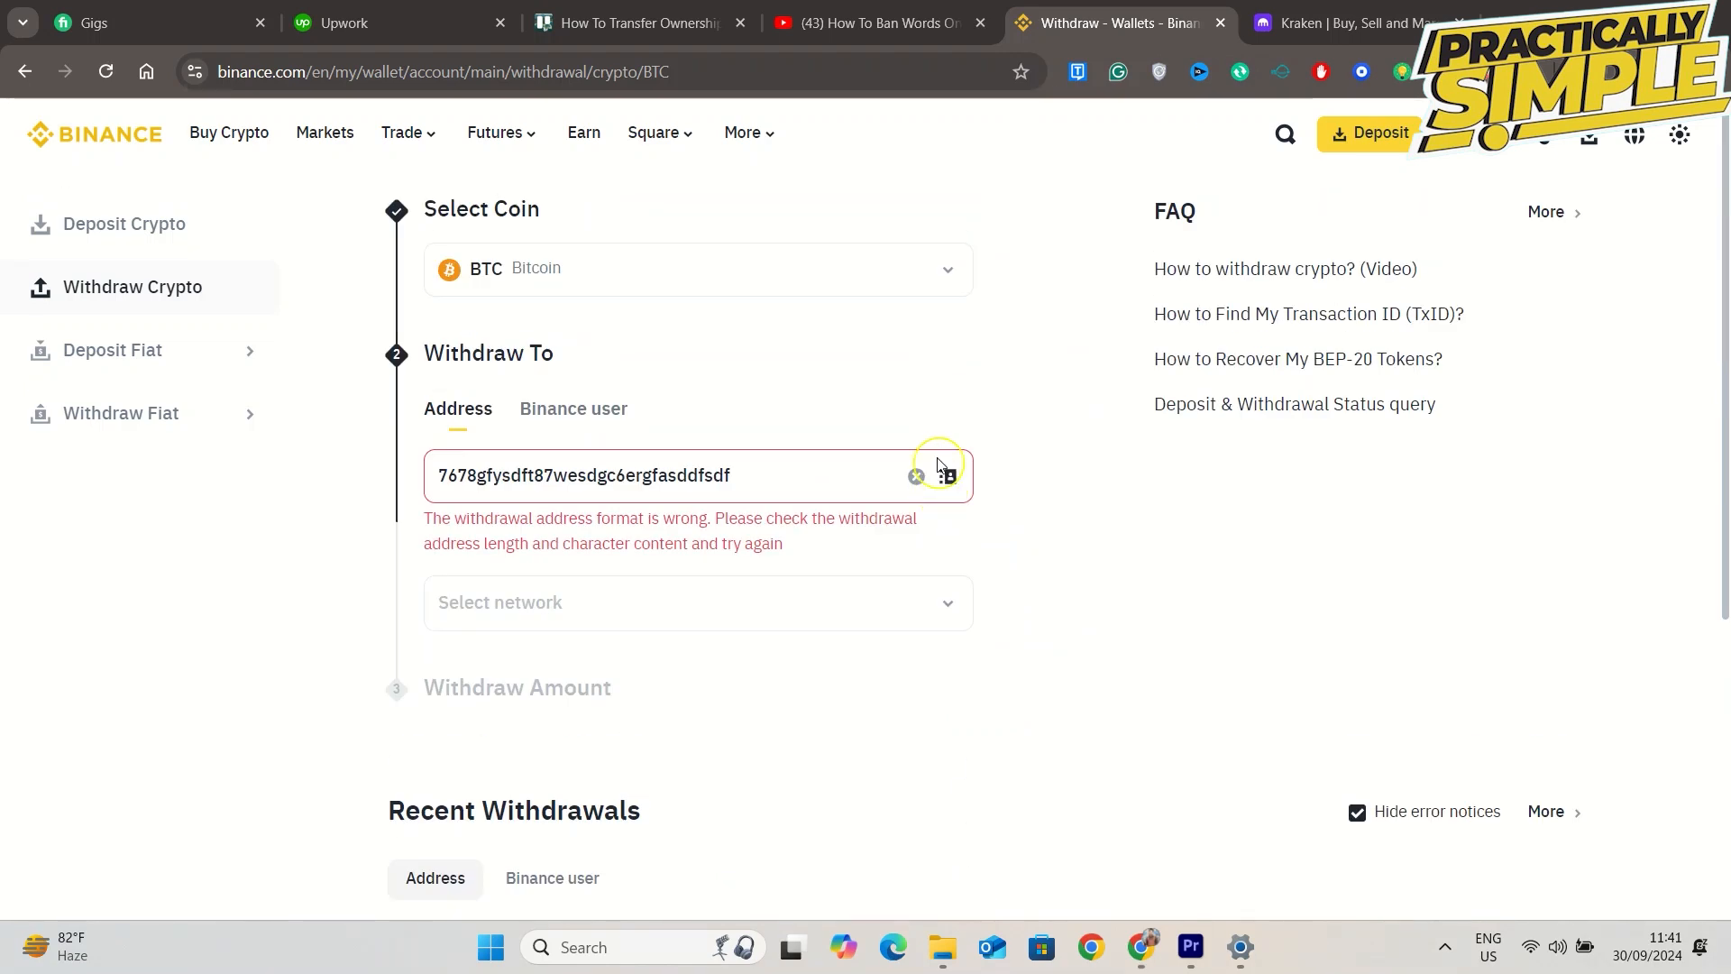
{"action": "scroll", "scroll_direction": "down", "scroll_amount": 3}
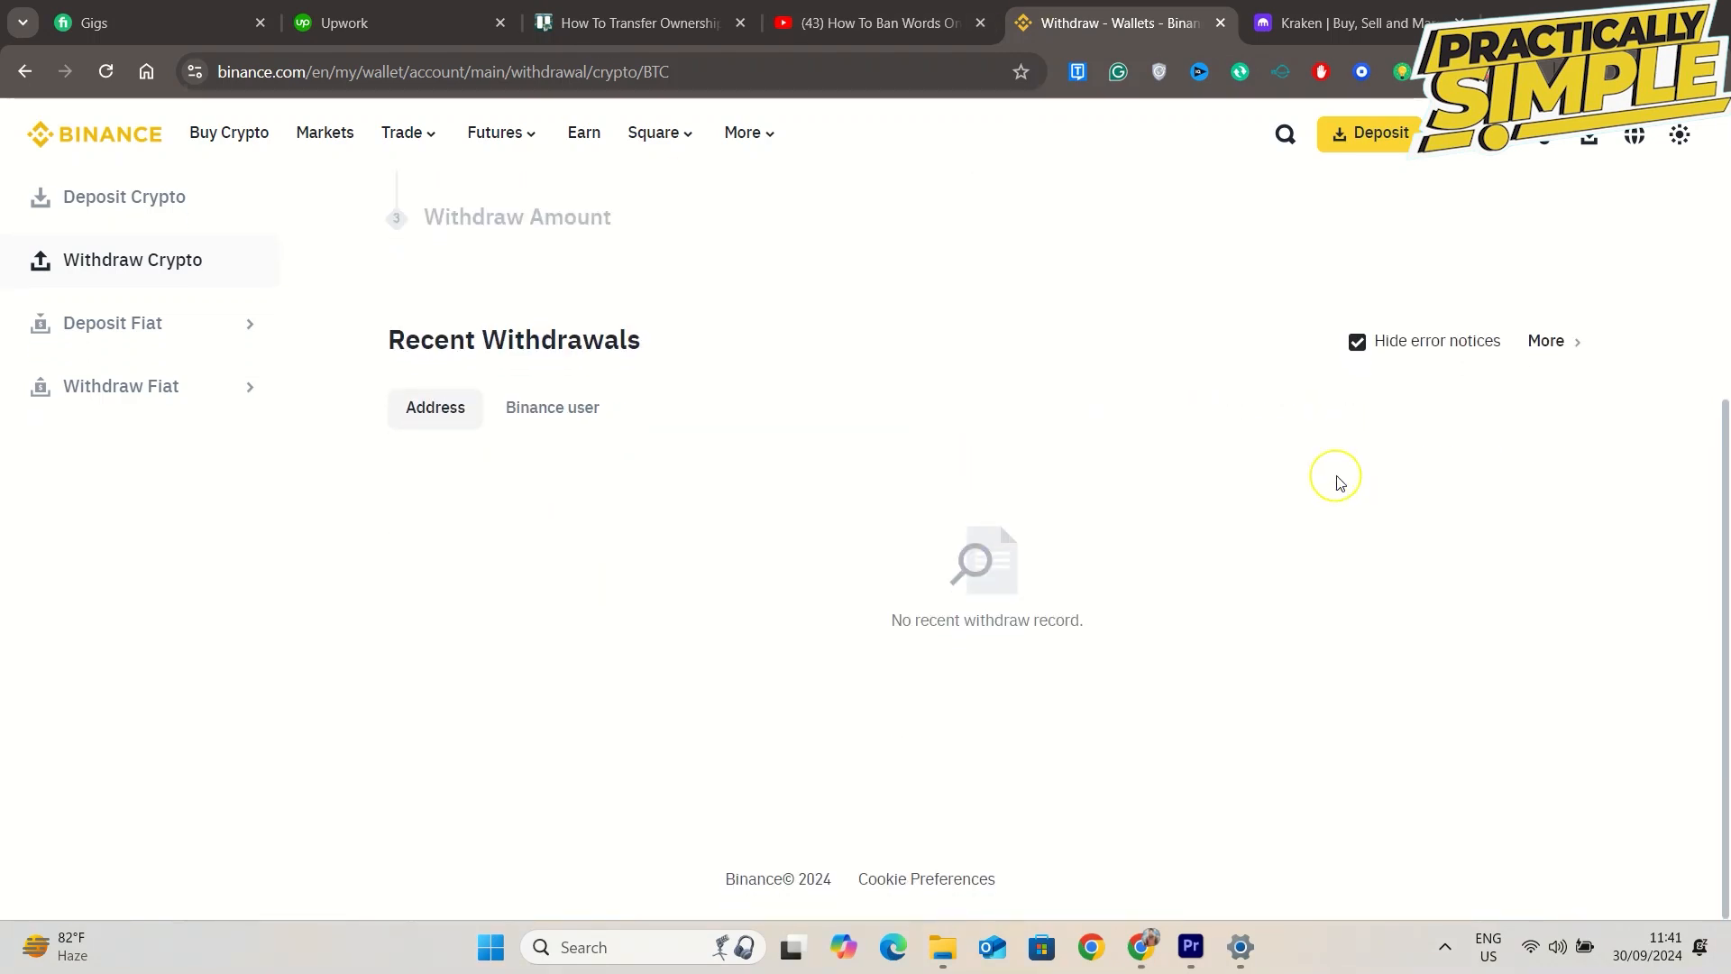
{"action": "mouse_move", "coordinate": [1222, 685]}
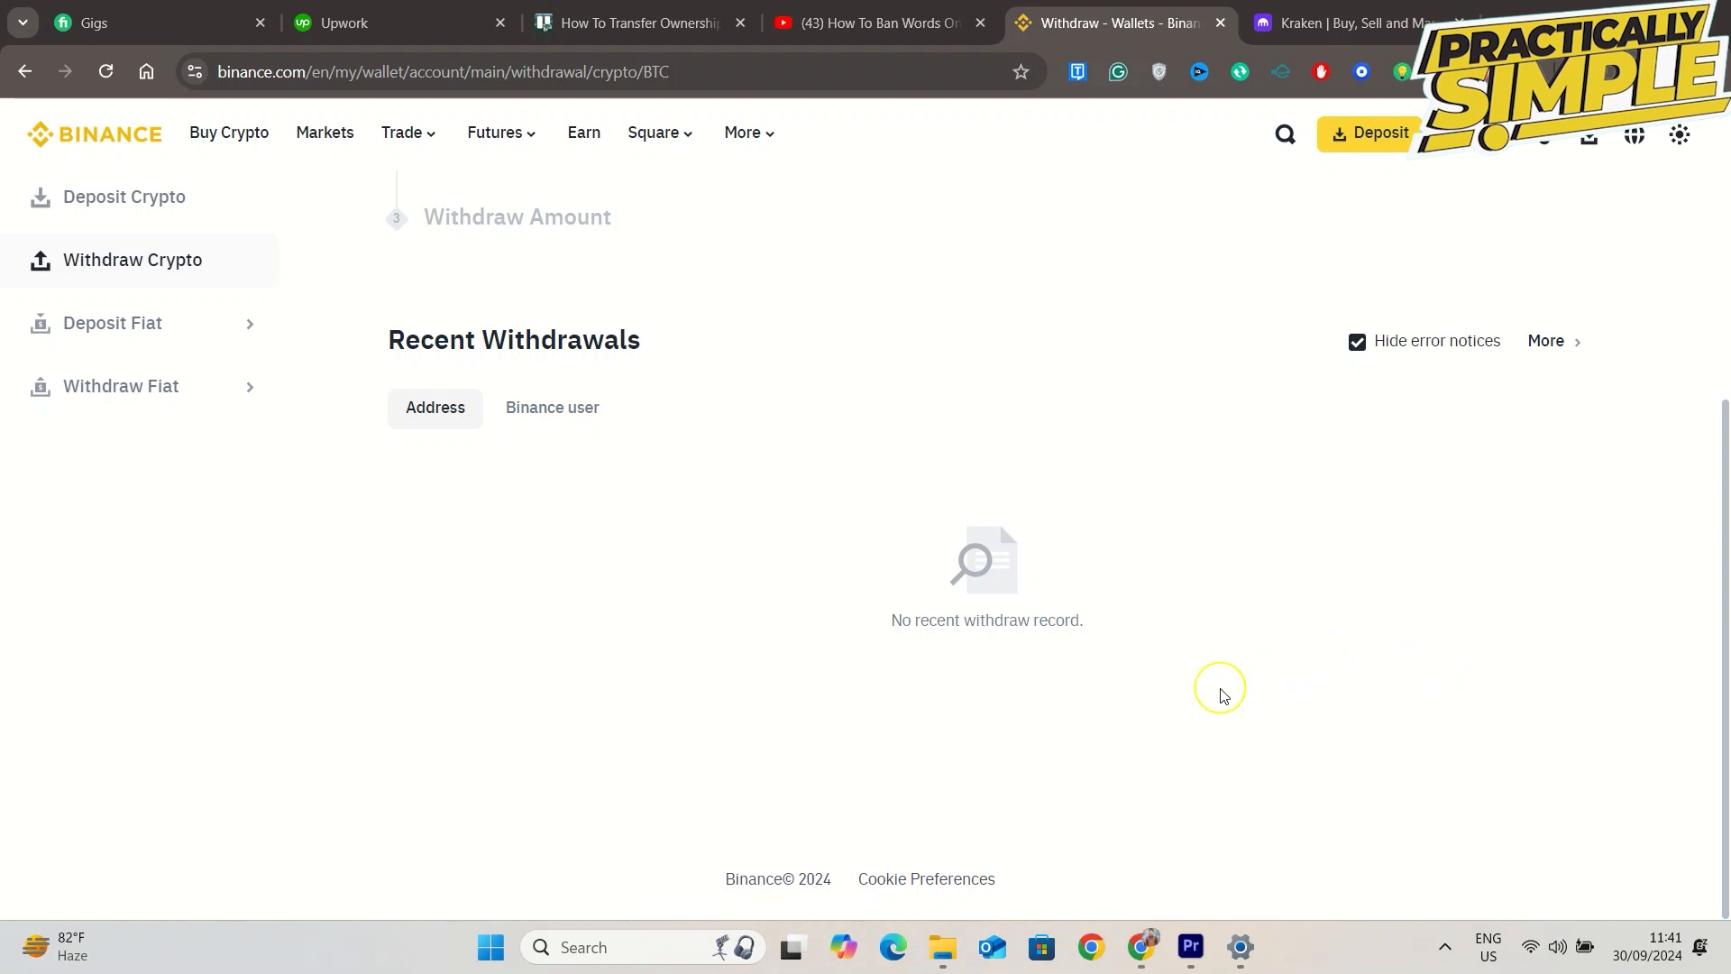